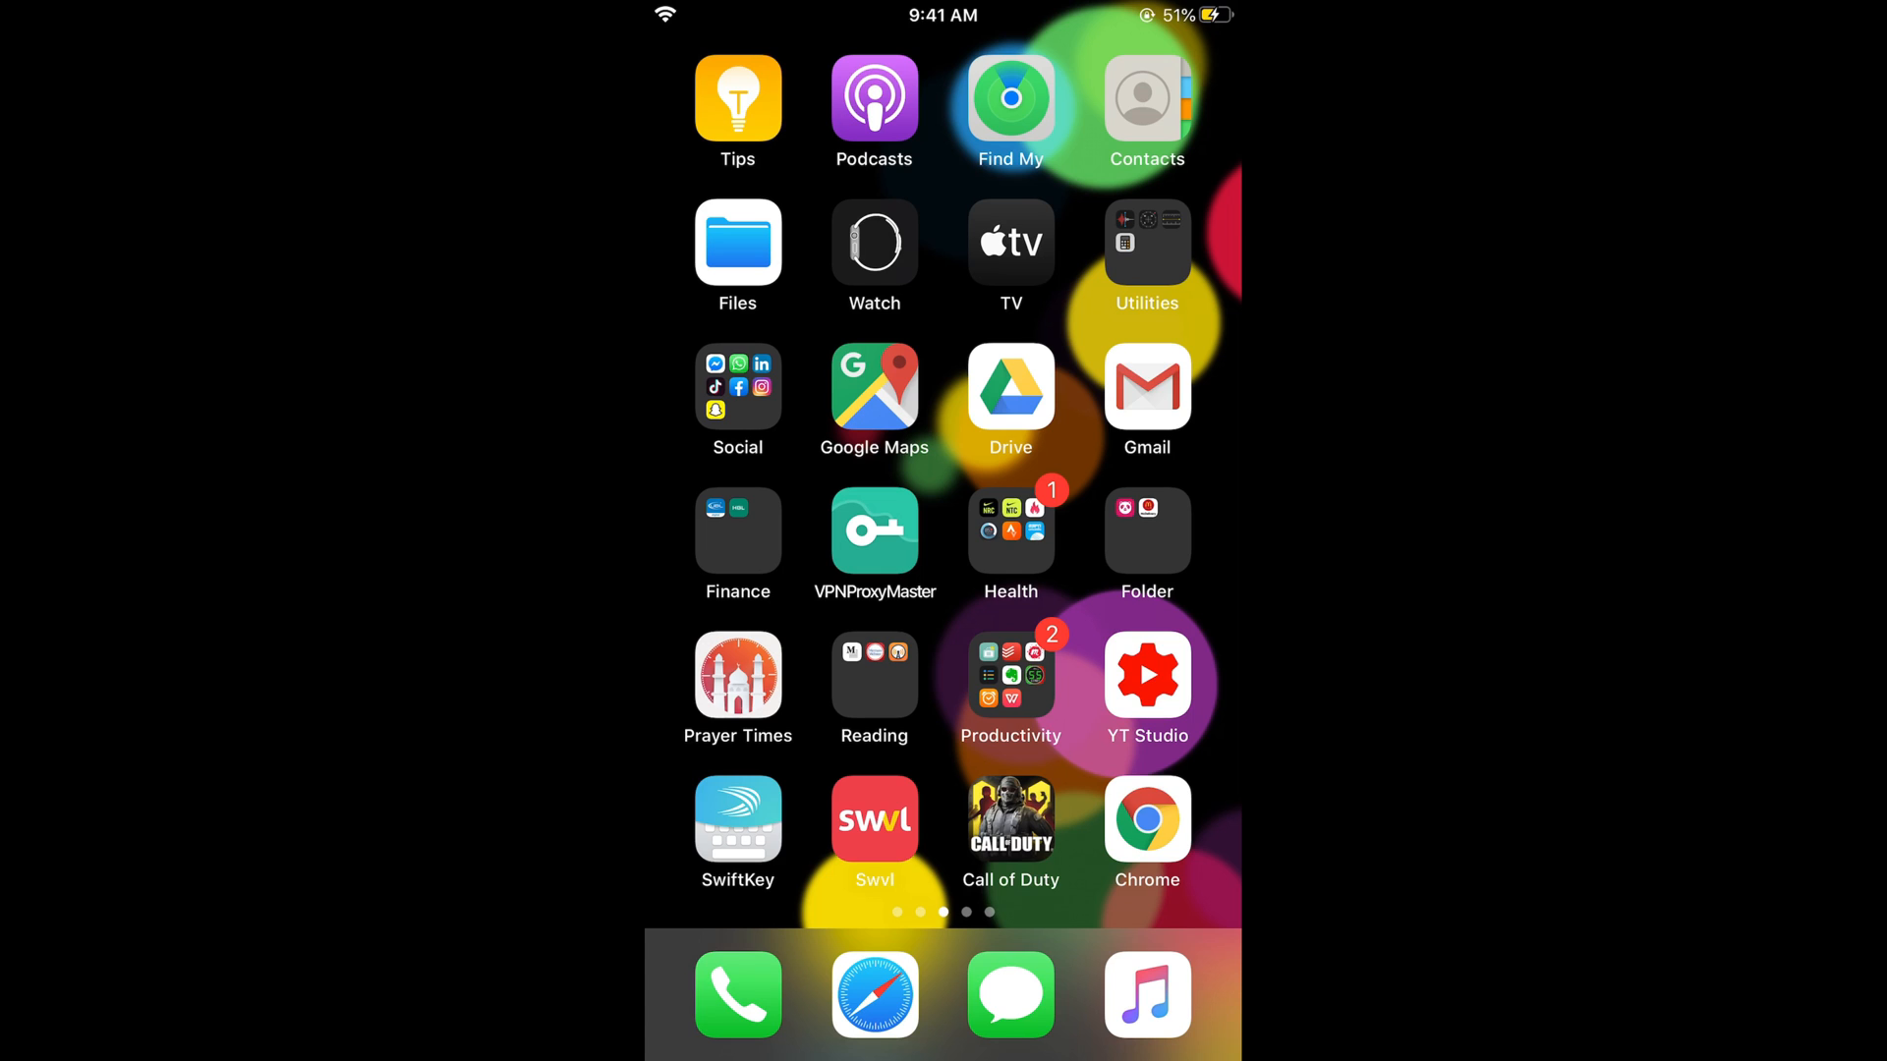
# - Launch the Facebook app from the home screen's Social folder
pyautogui.click(738, 388)
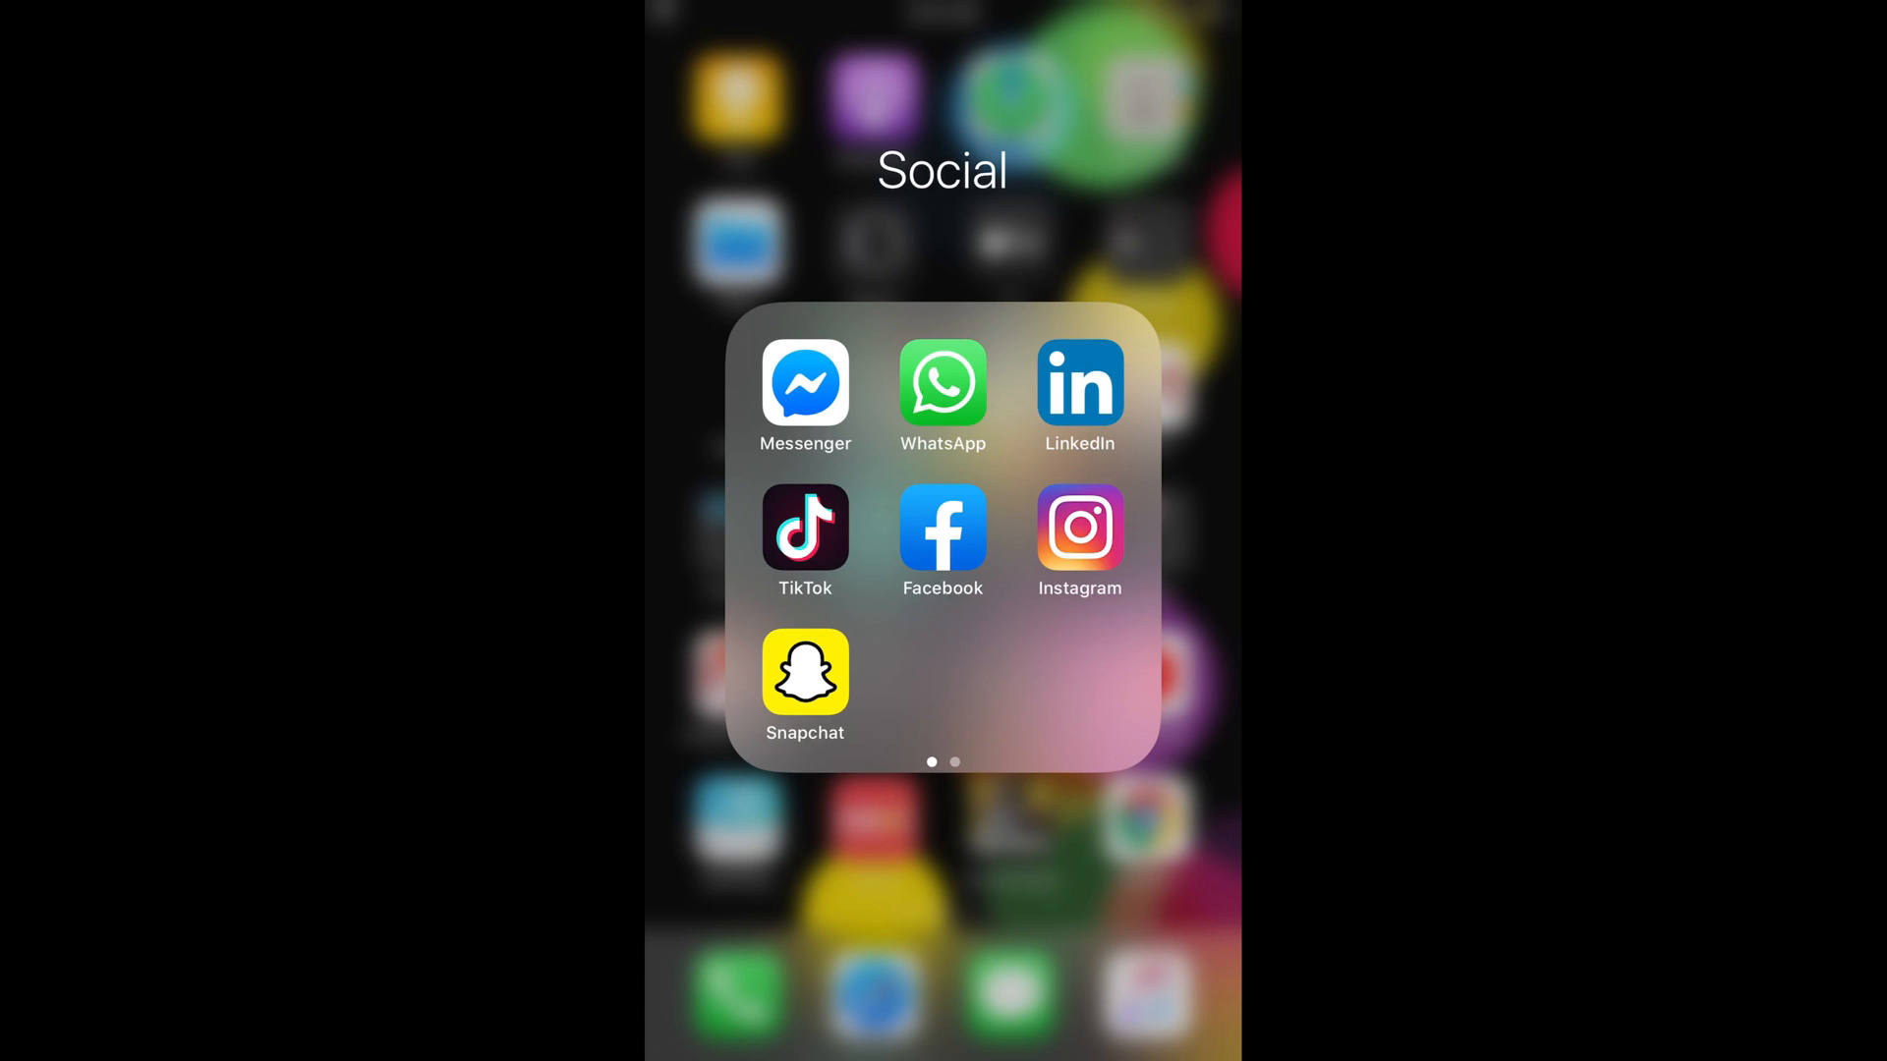
pyautogui.click(941, 530)
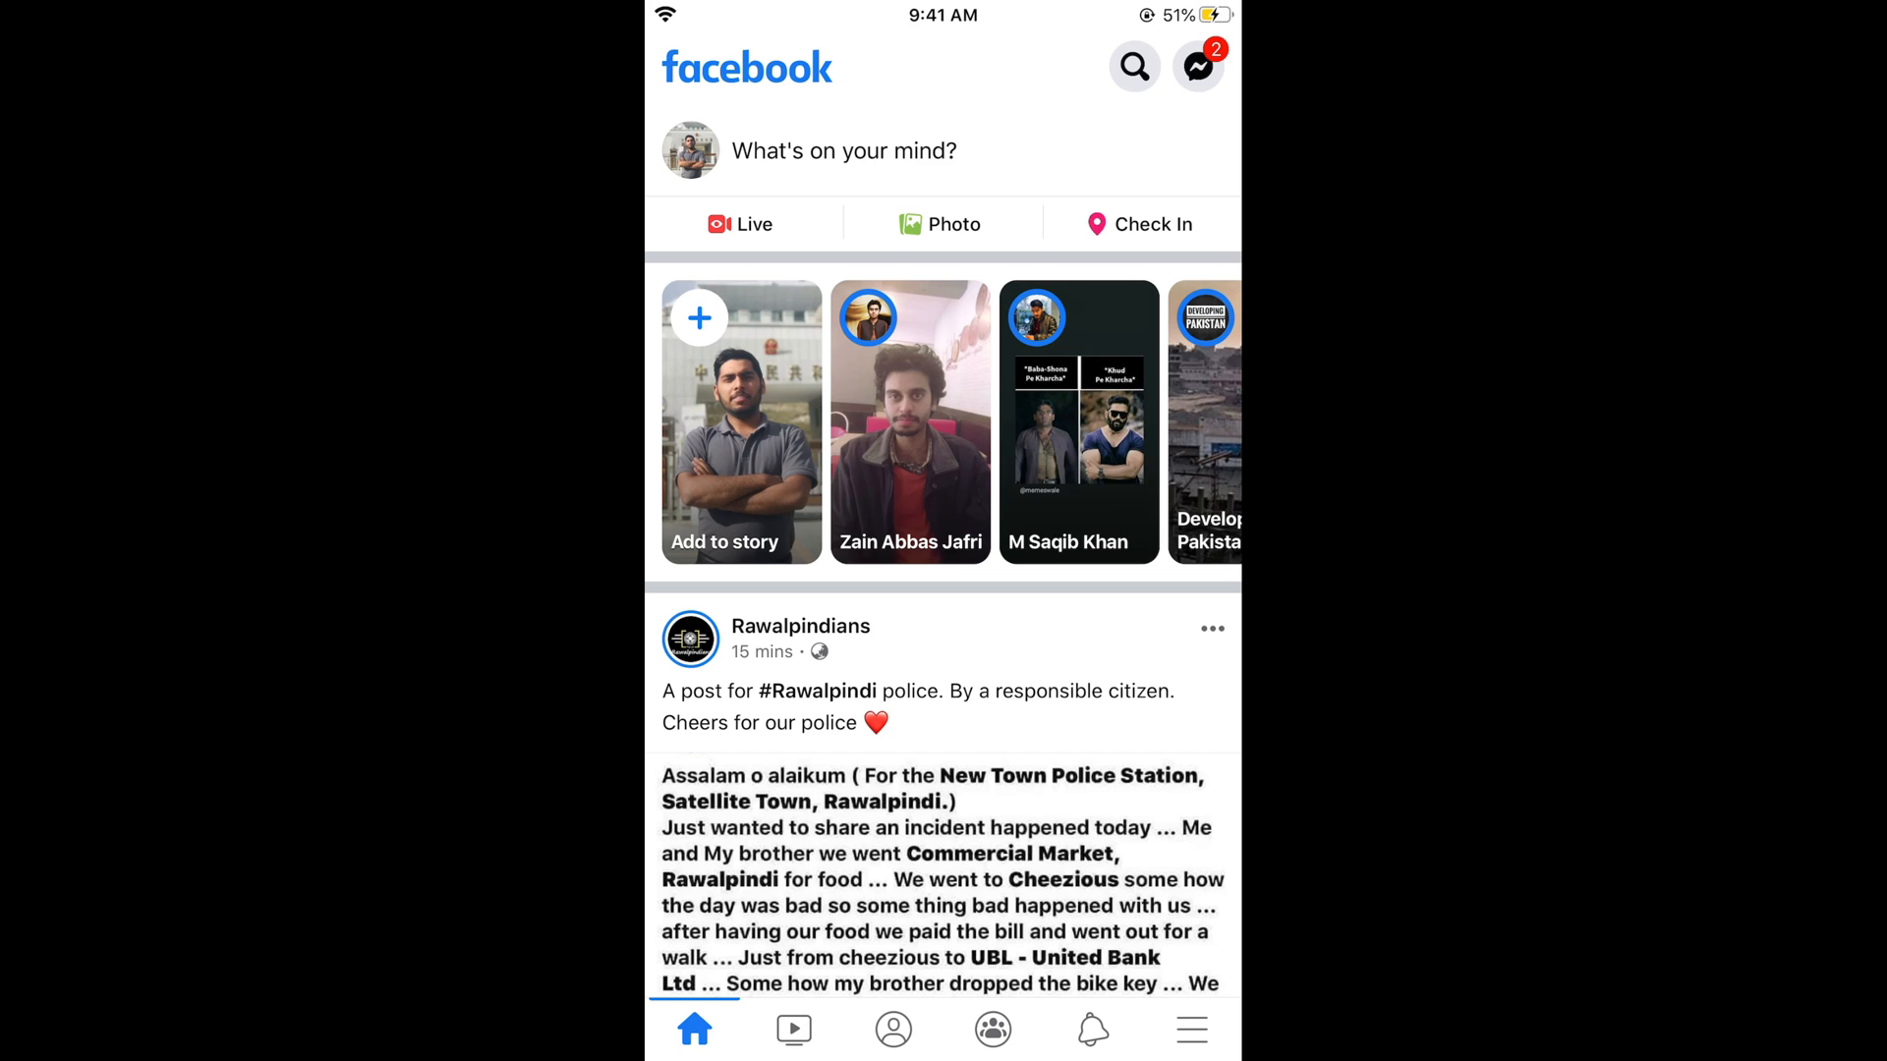
# - Open Settings from the Menu tab's Settings & Privacy section
pyautogui.click(1190, 1055)
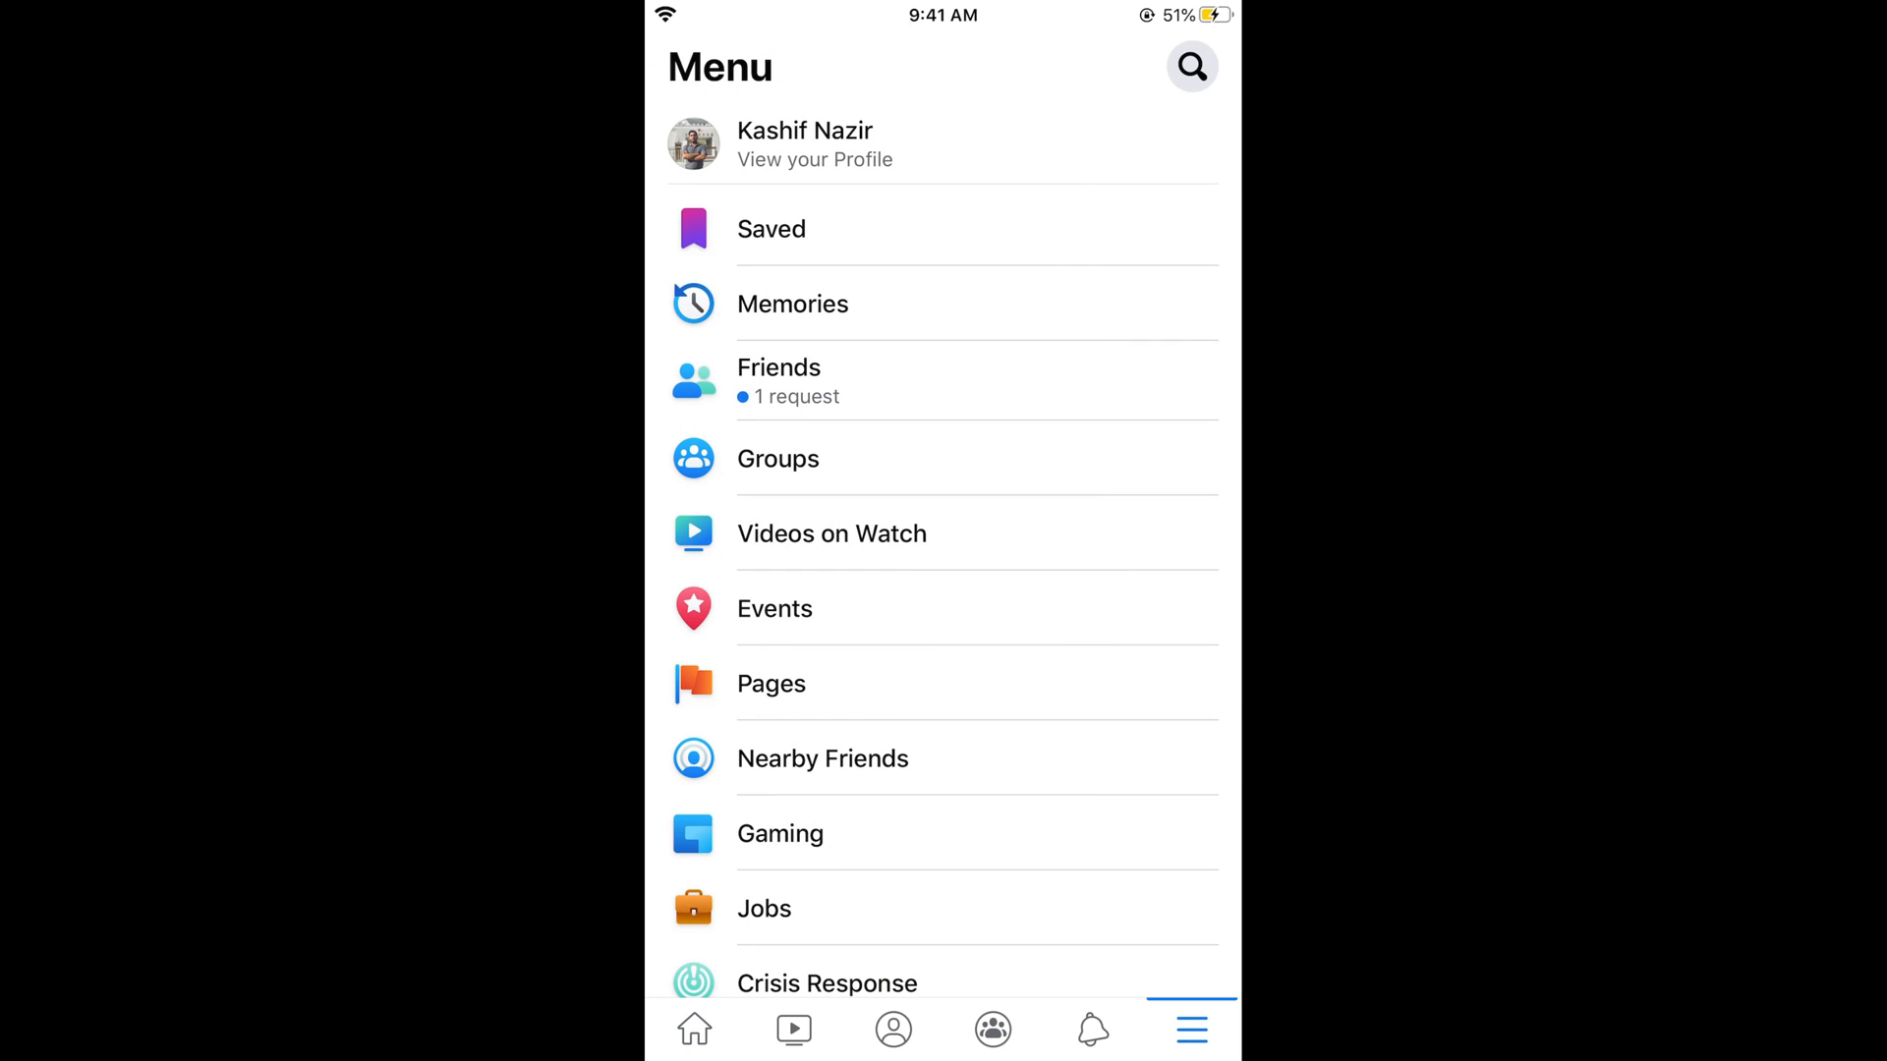
pyautogui.scroll(-3)
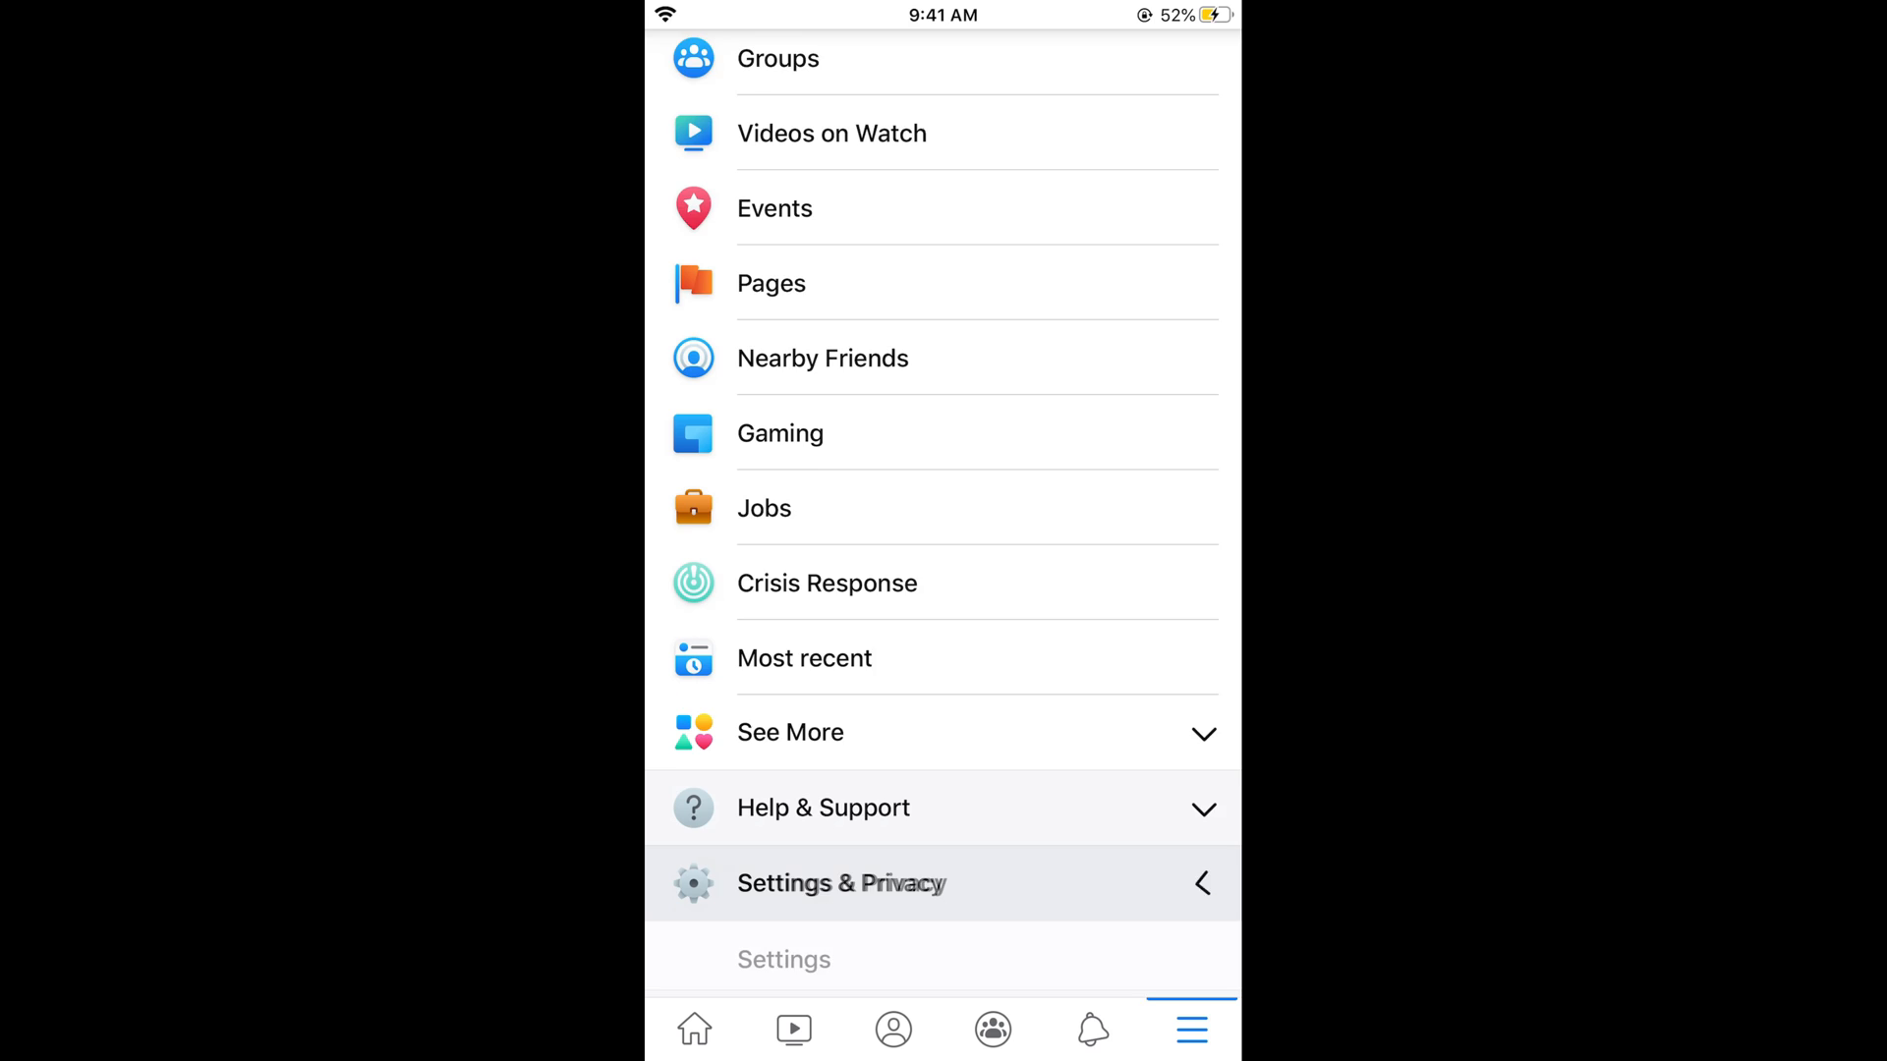
pyautogui.click(841, 883)
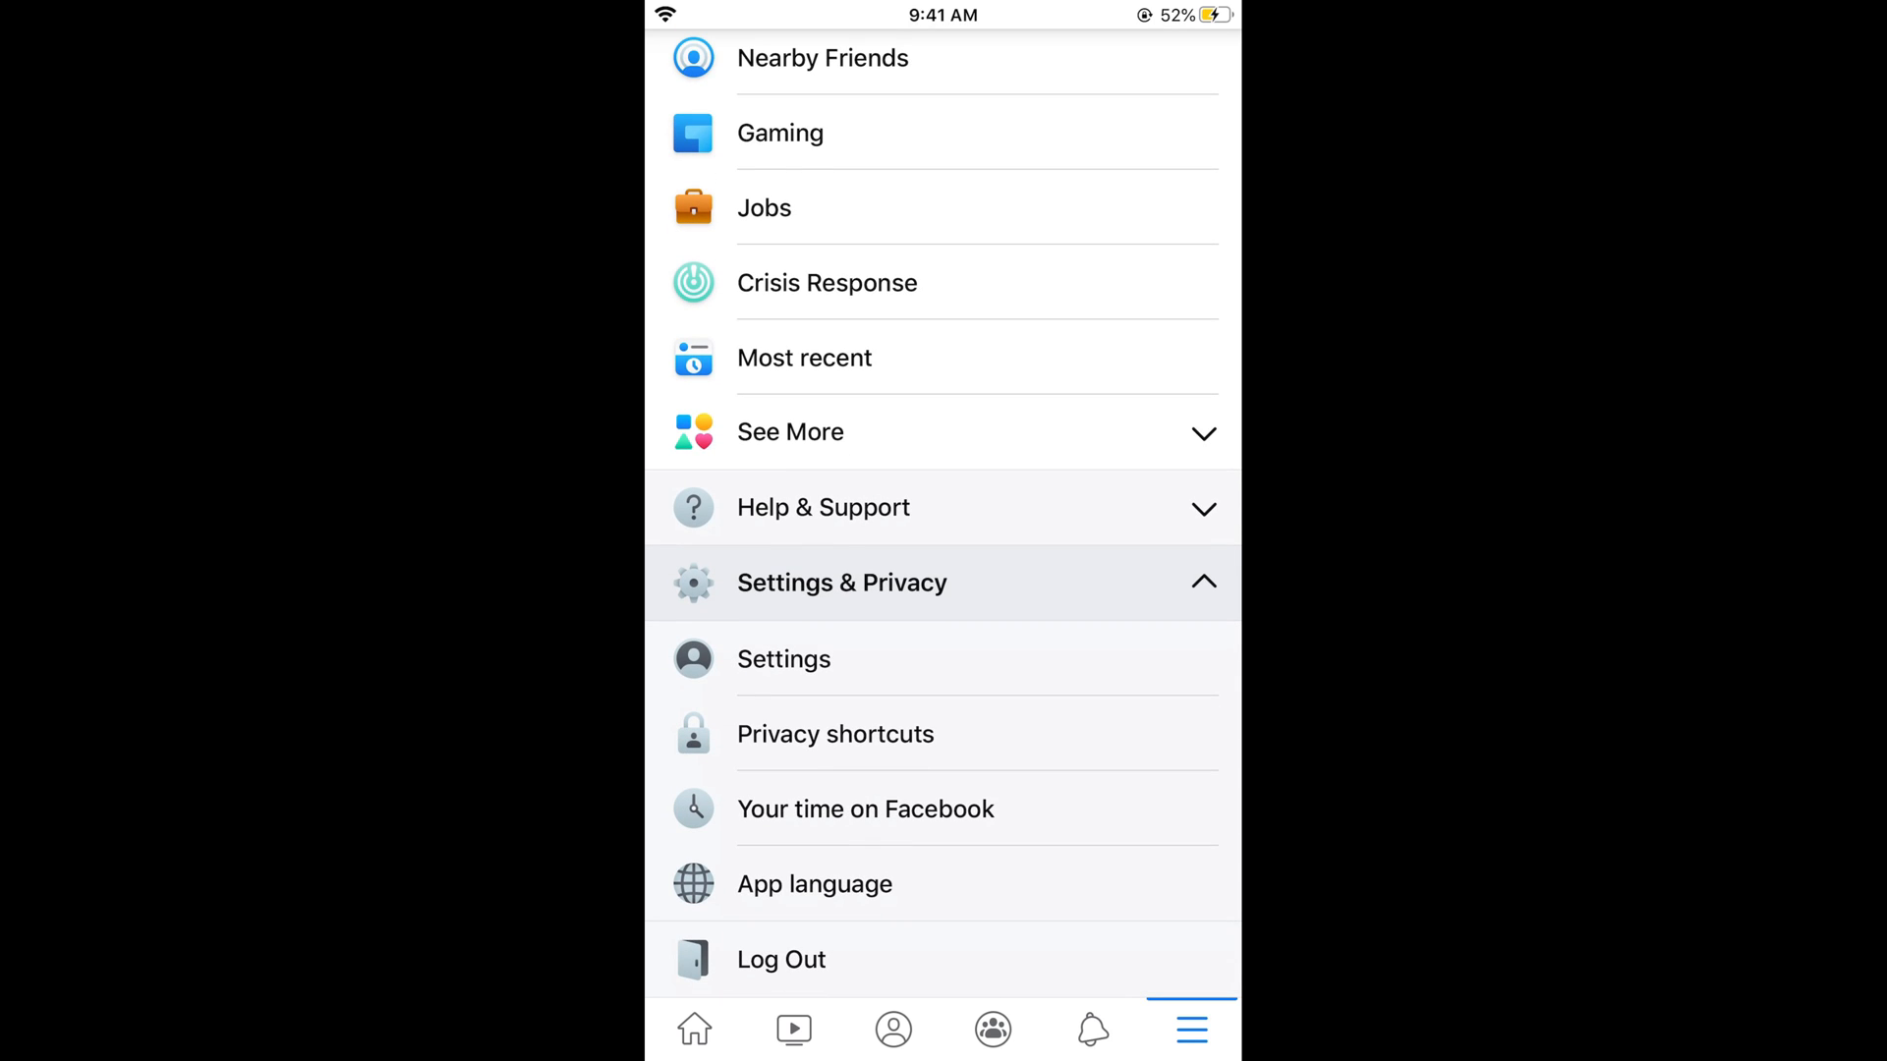
pyautogui.click(784, 658)
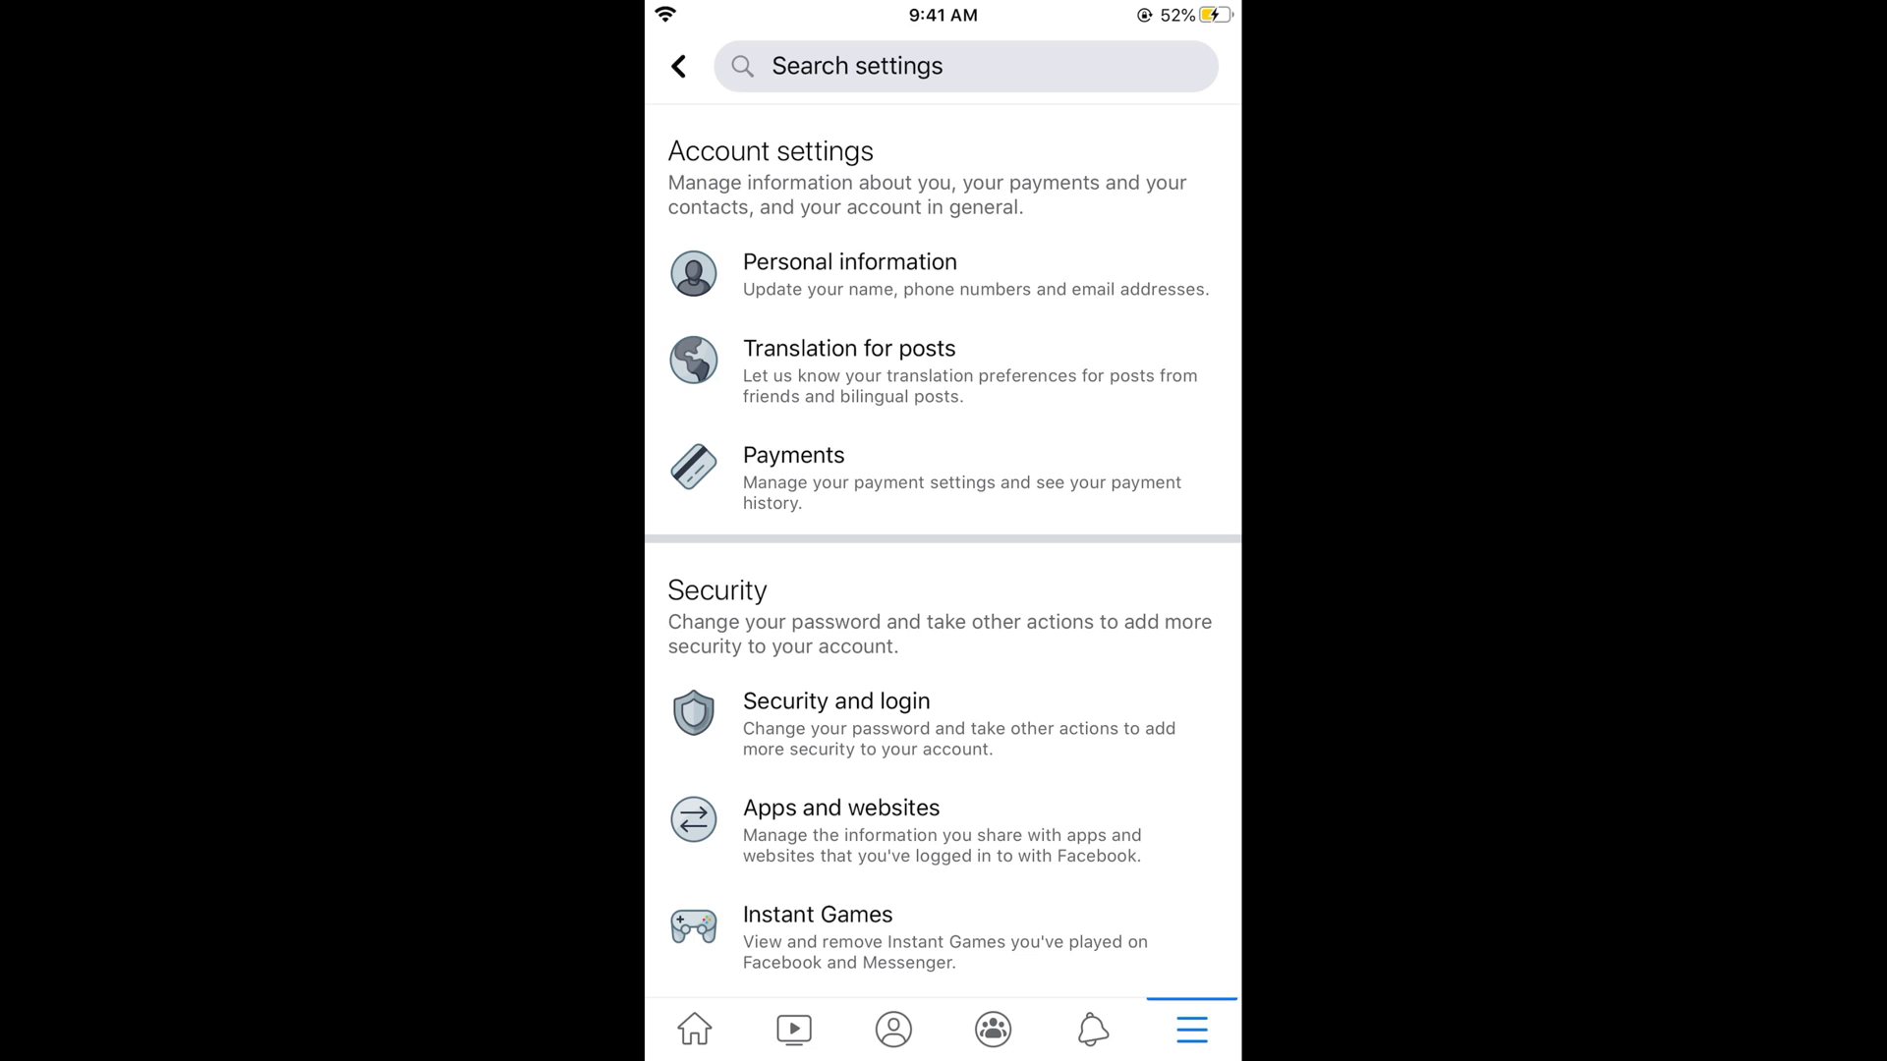
# - Scroll down to the Privacy section and open the Active Status setting
pyautogui.scroll(-3)
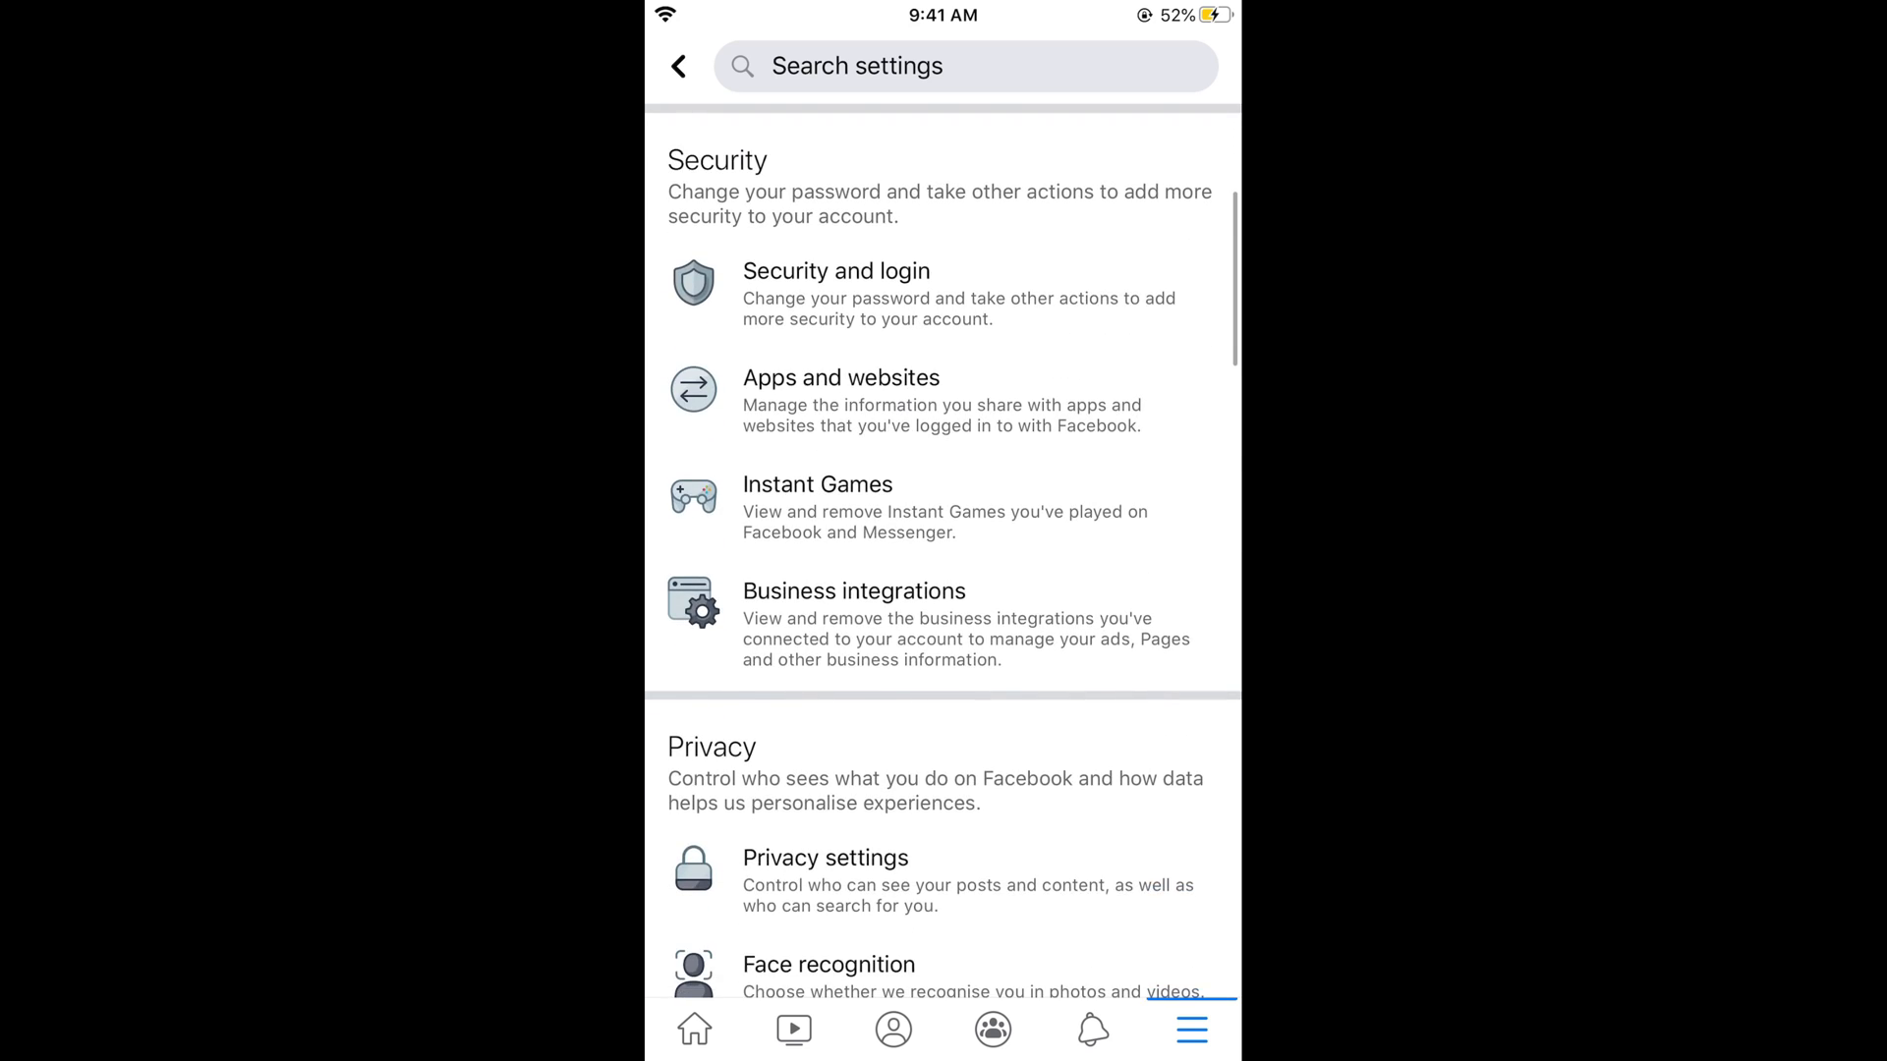
pyautogui.scroll(-3)
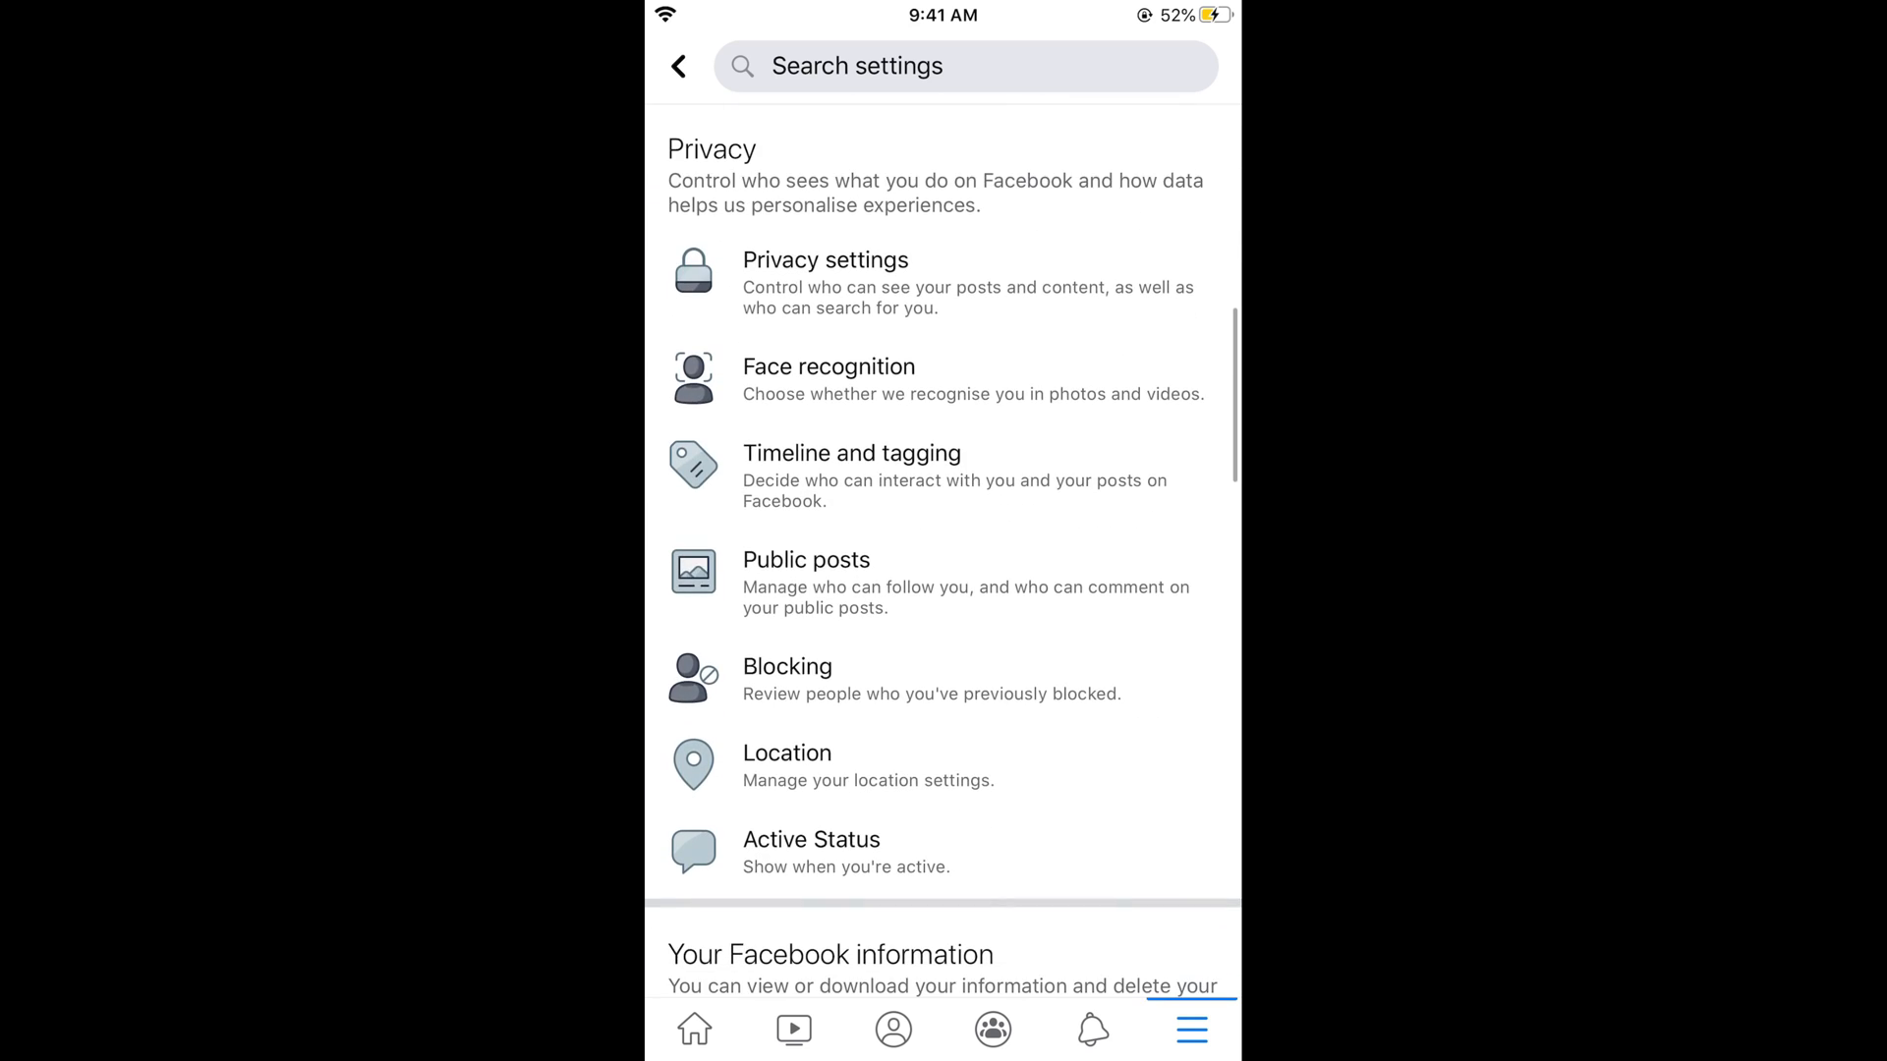
pyautogui.scroll(-3)
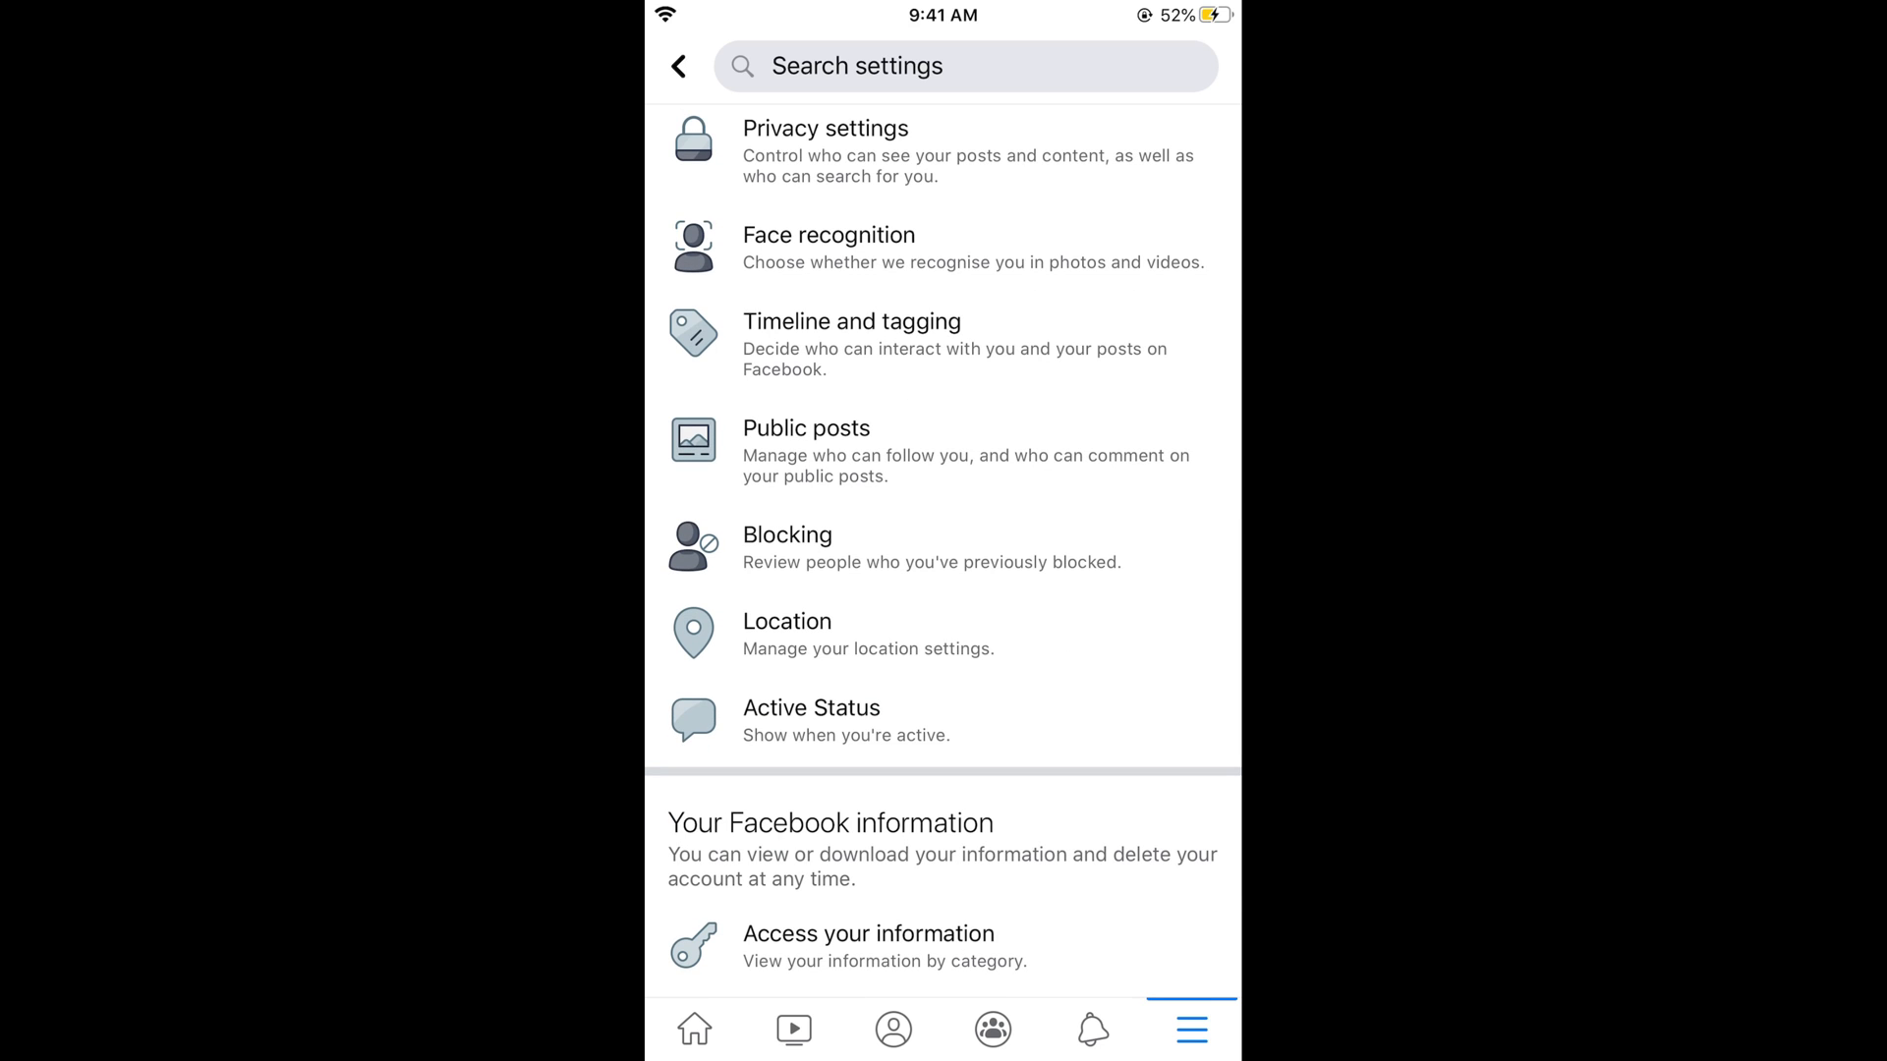
pyautogui.click(810, 707)
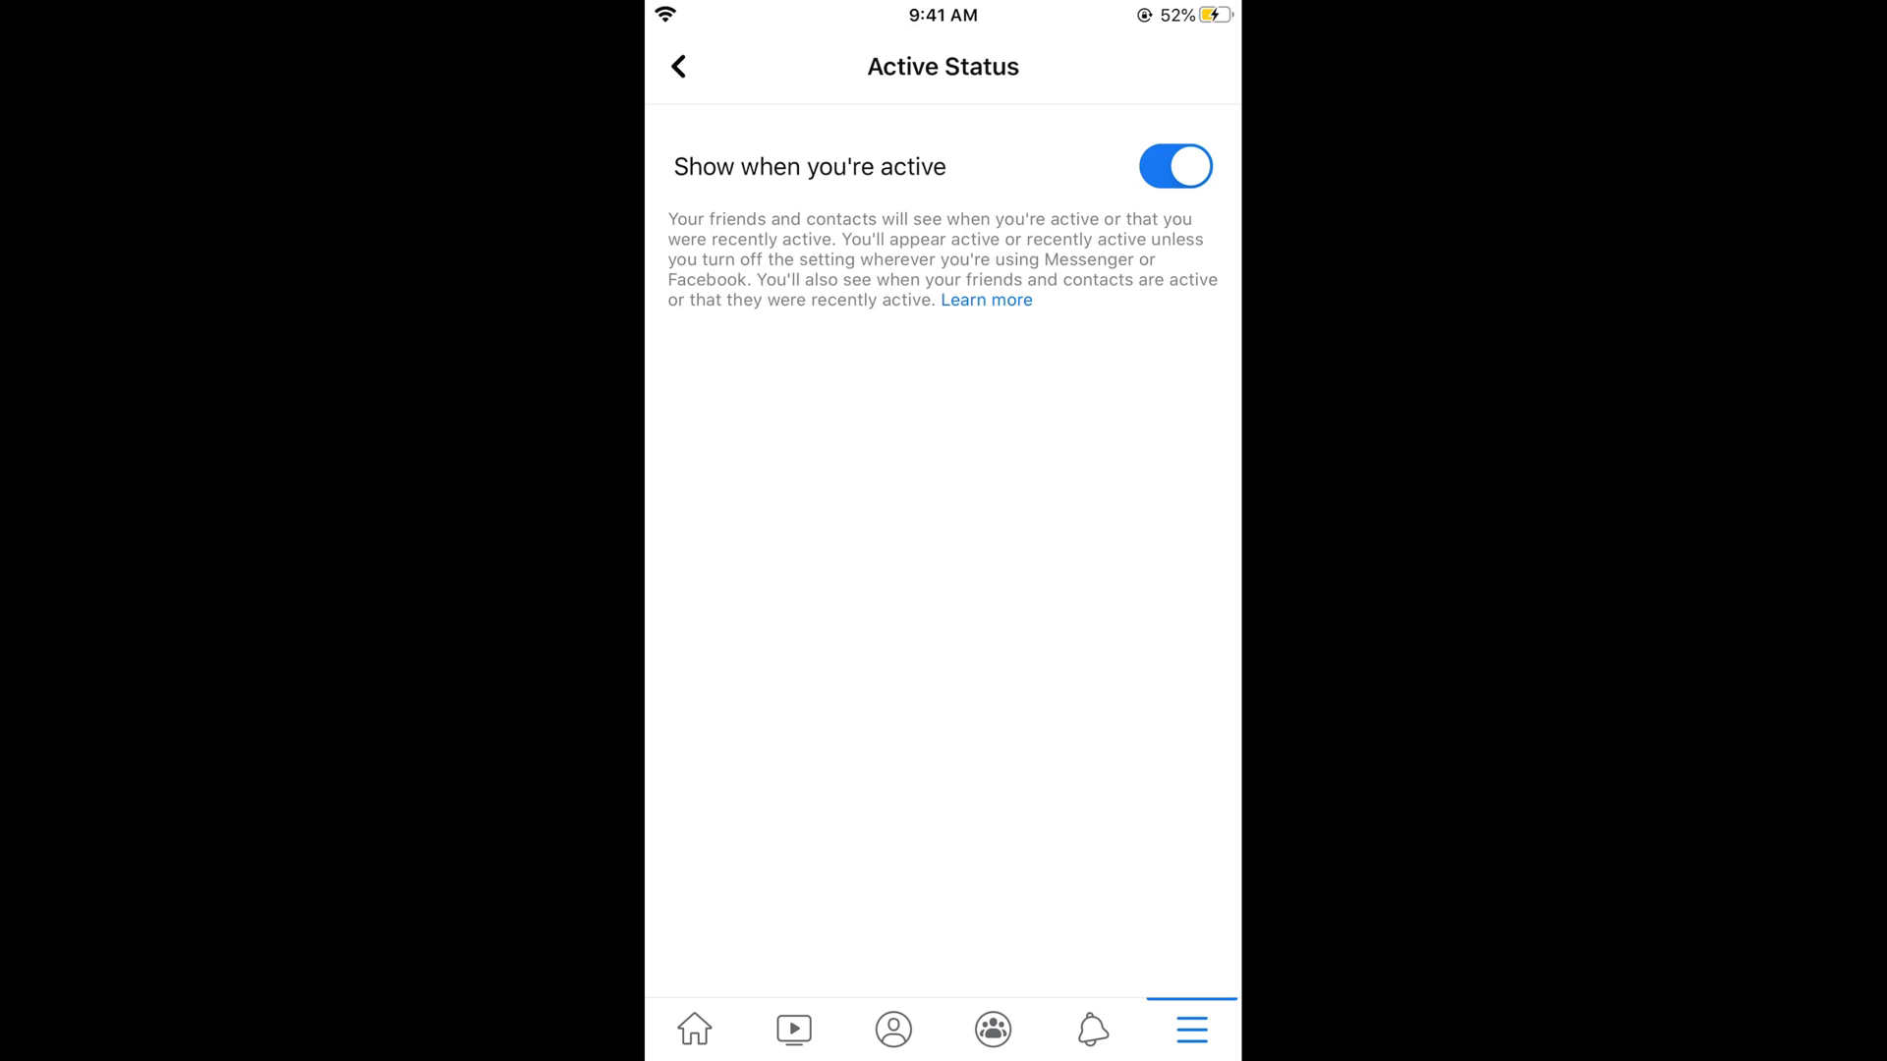
# - Switch off 'Show when you're active' and confirm Turn Off in the alert
pyautogui.click(1174, 166)
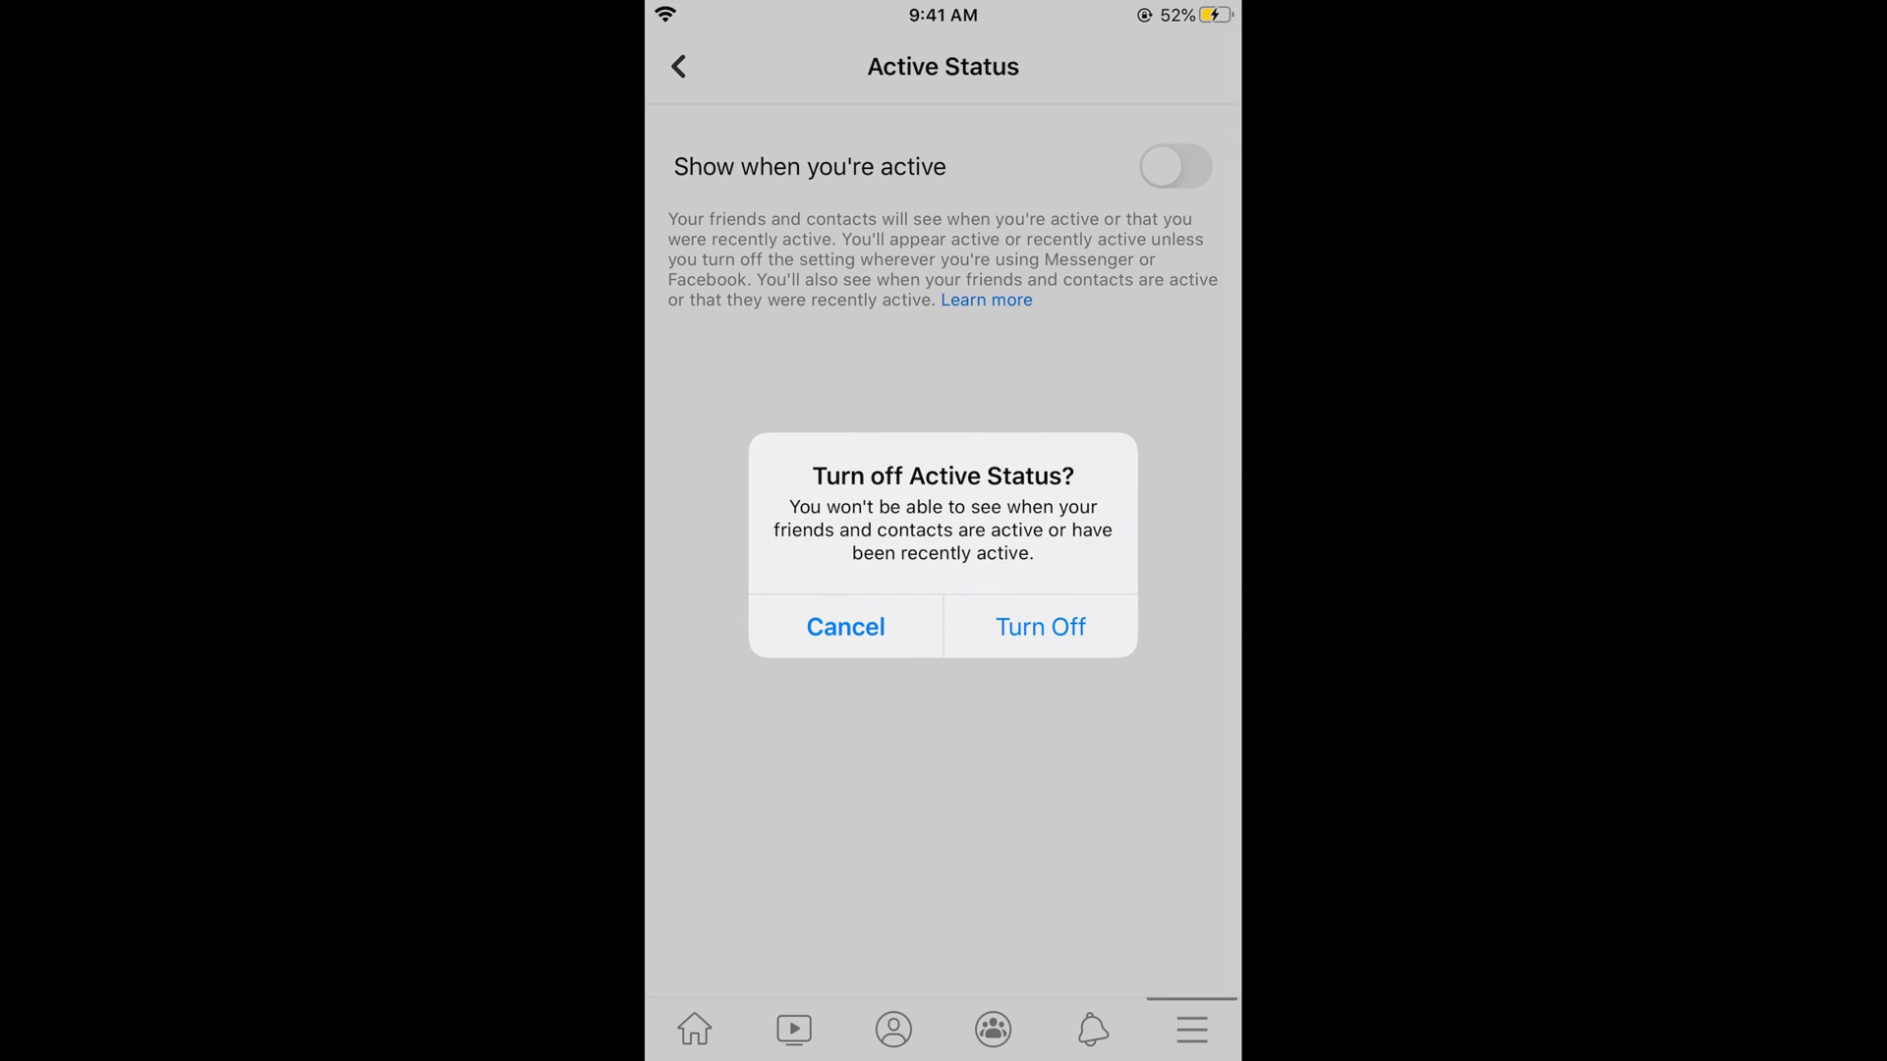
pyautogui.click(1041, 626)
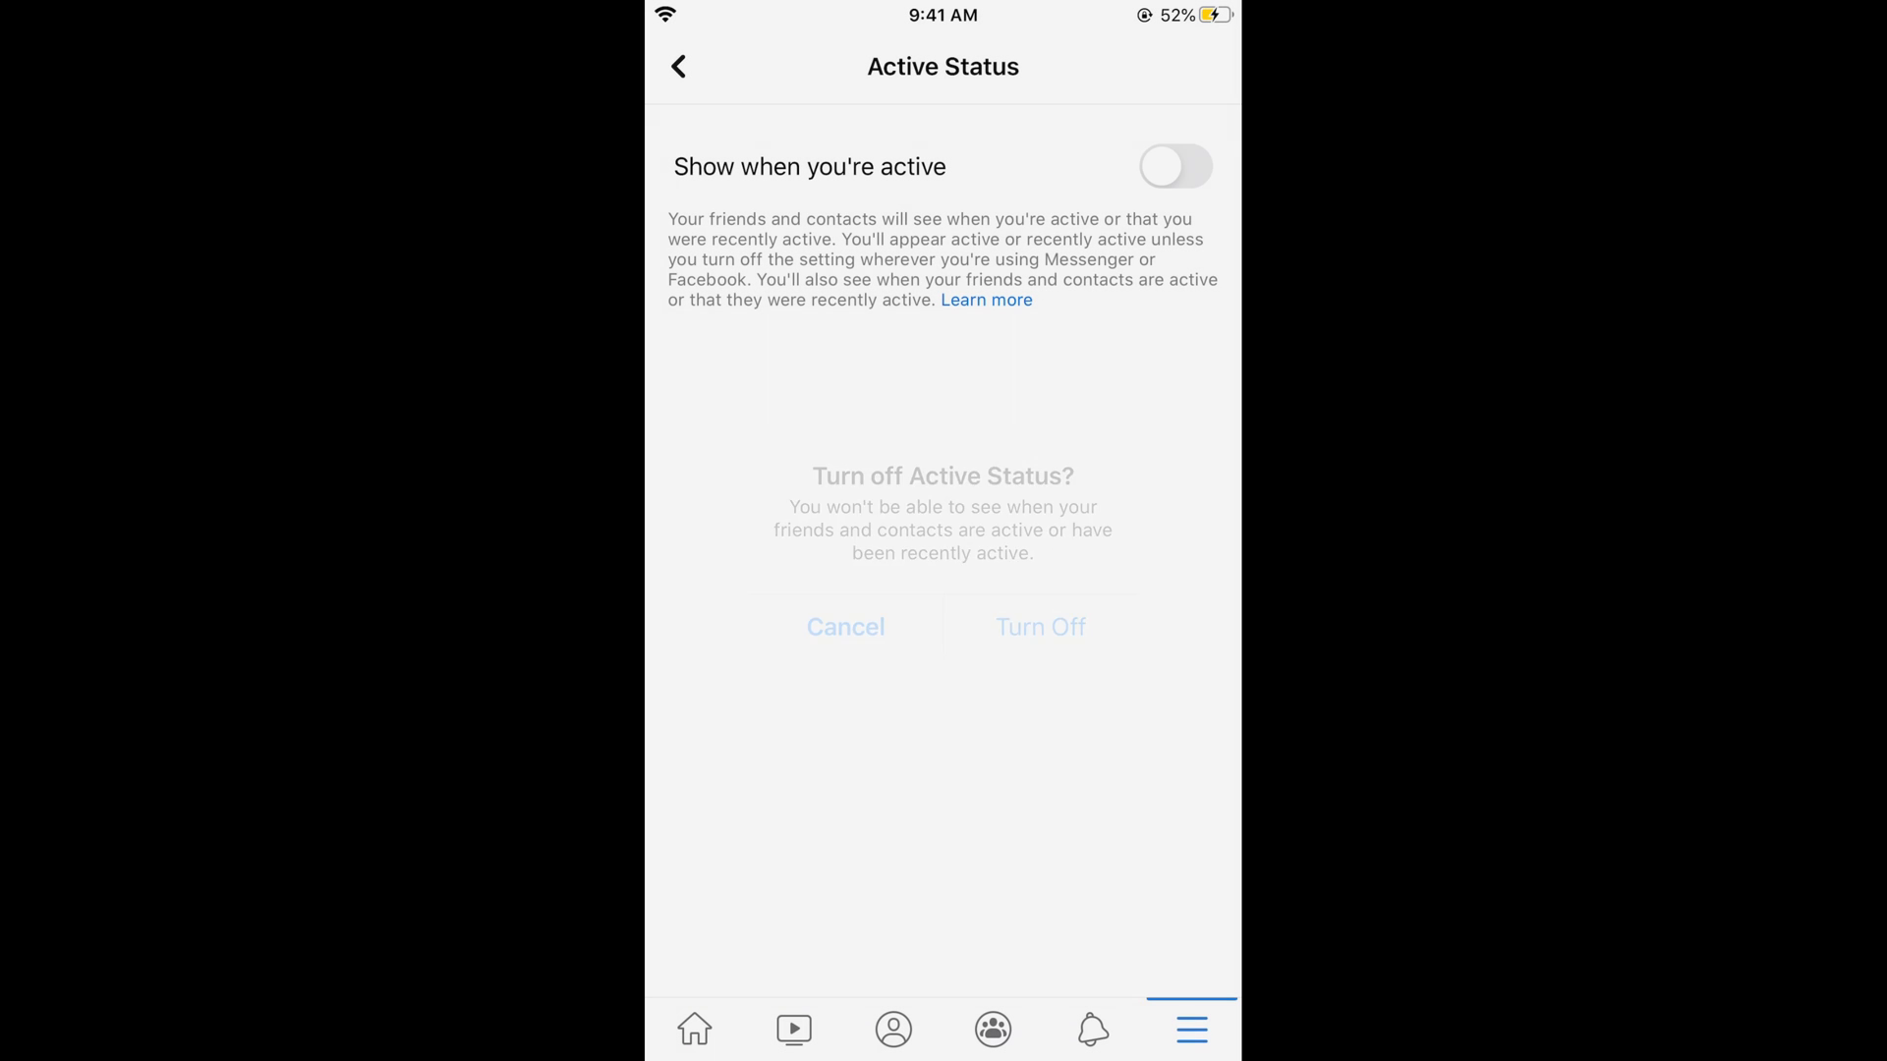
pyautogui.click(1041, 627)
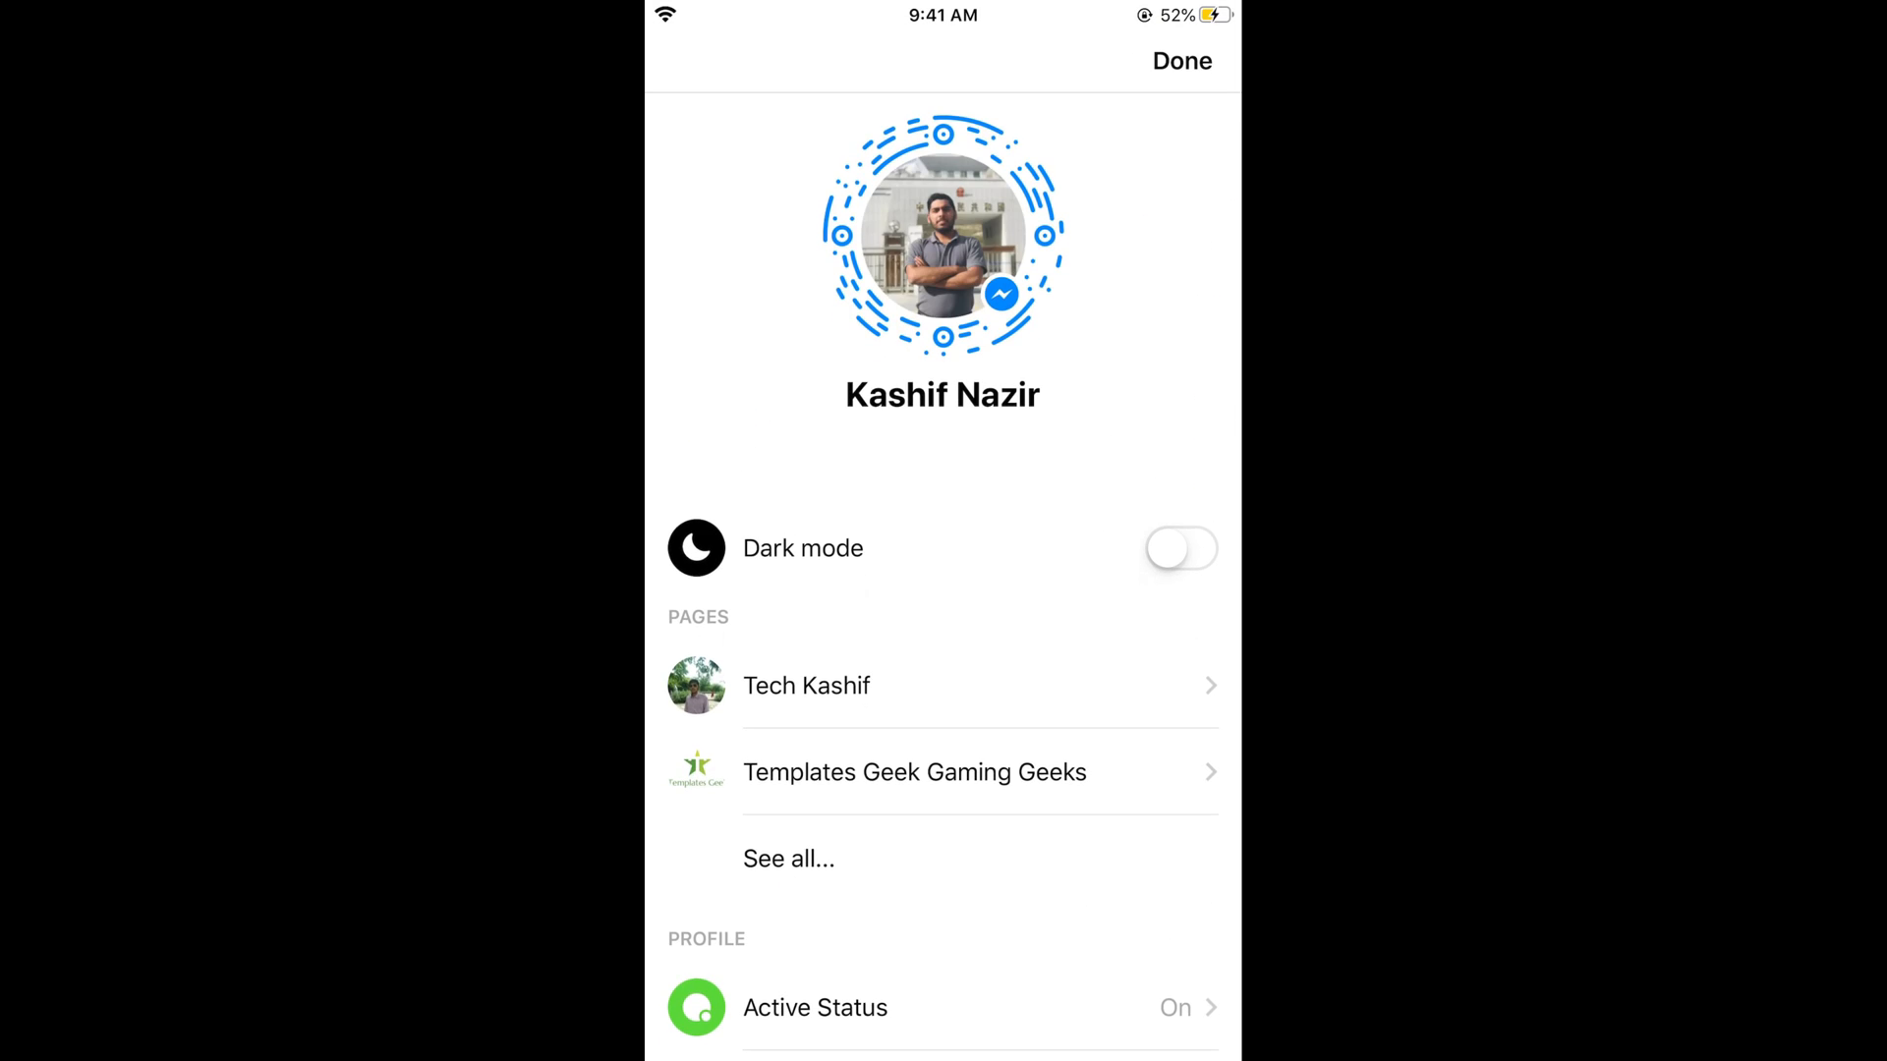
# - Scroll Messenger's Me screen down to the Profile section showing Active Status: On
pyautogui.scroll(-3)
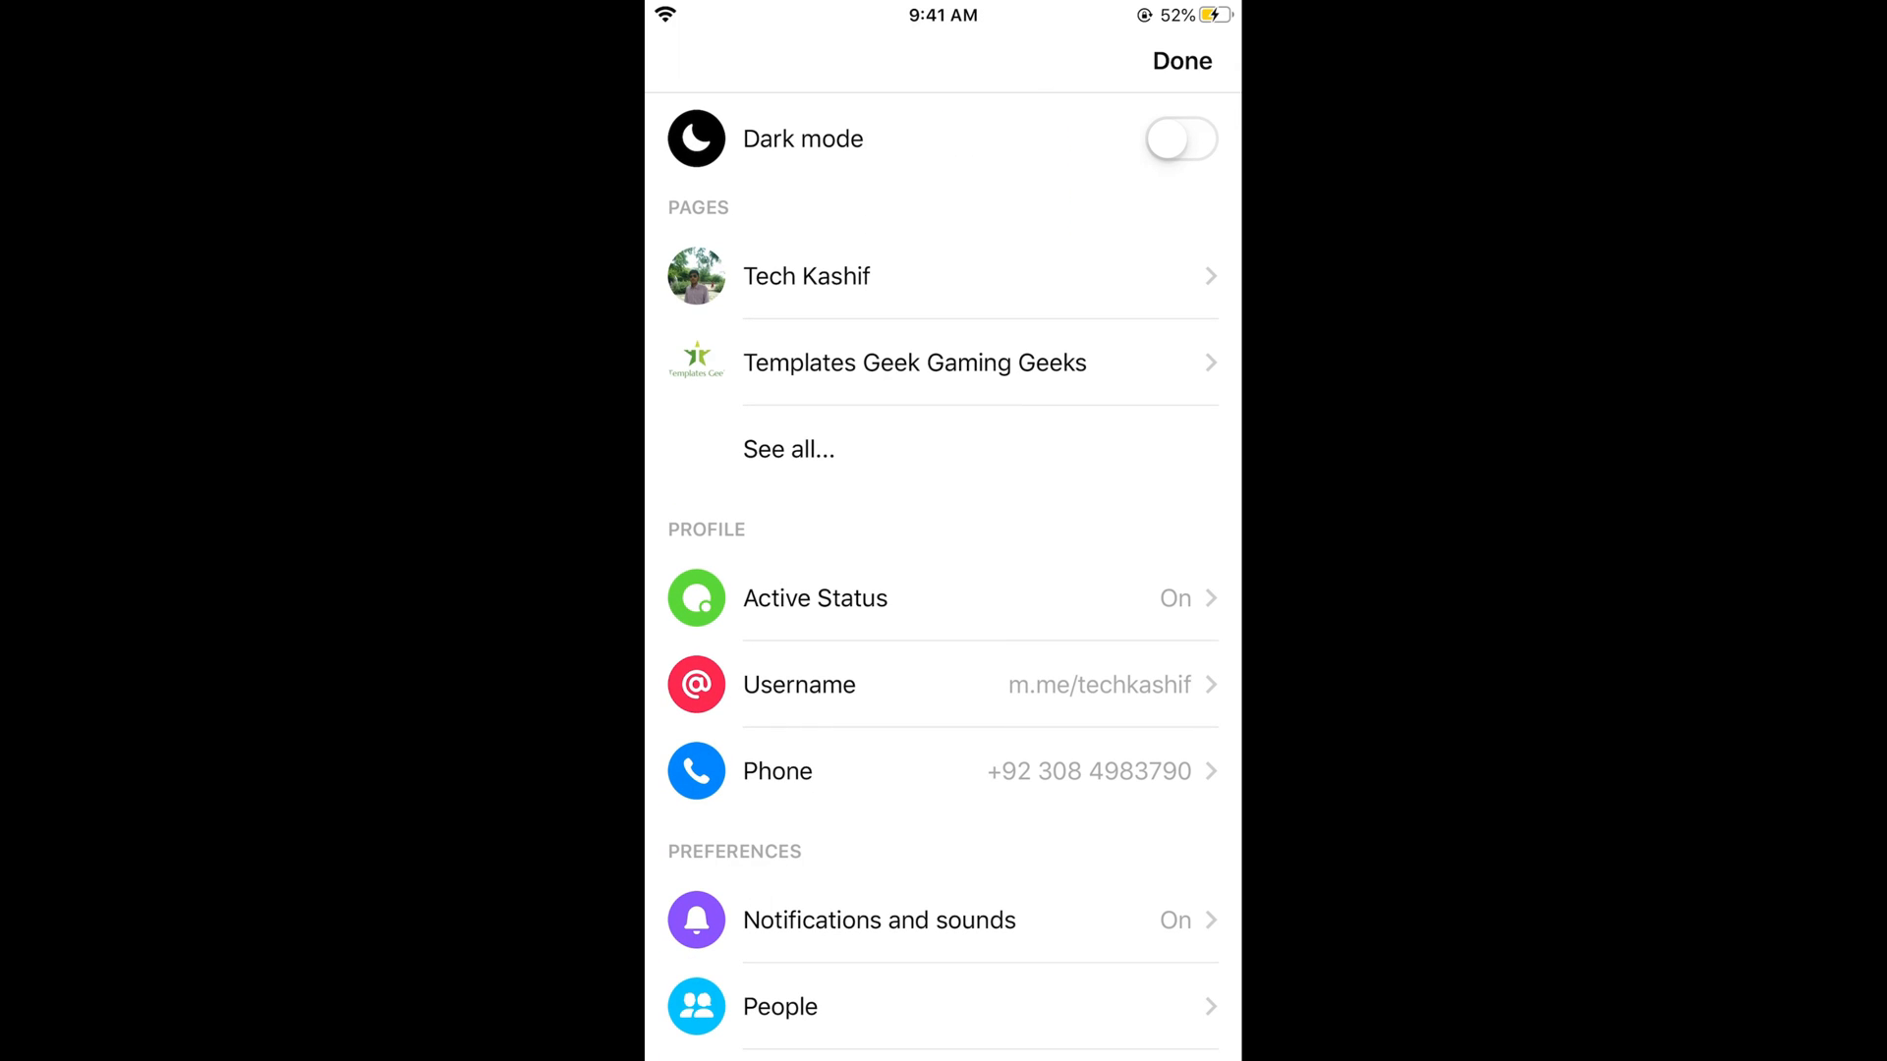
# - Switch off Messenger's 'Show when you're active' toggle and confirm Turn Off
pyautogui.click(815, 599)
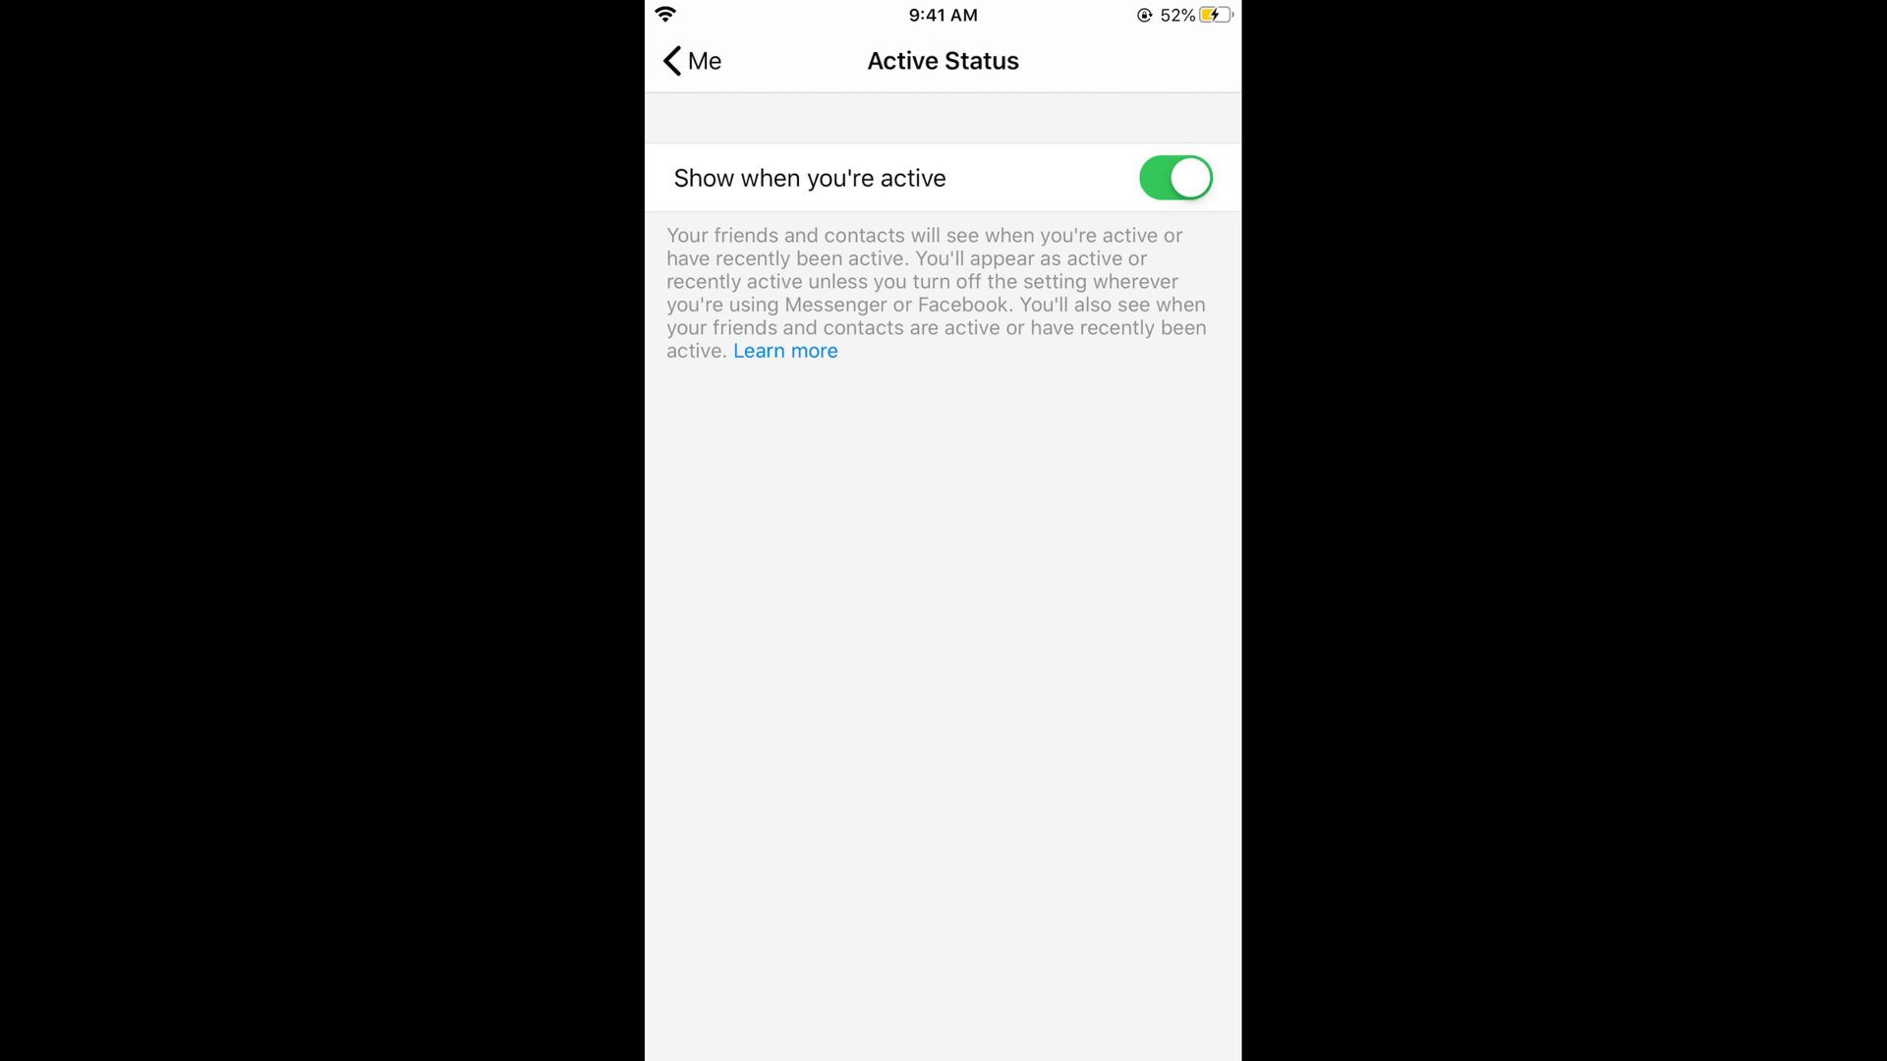
pyautogui.click(1174, 178)
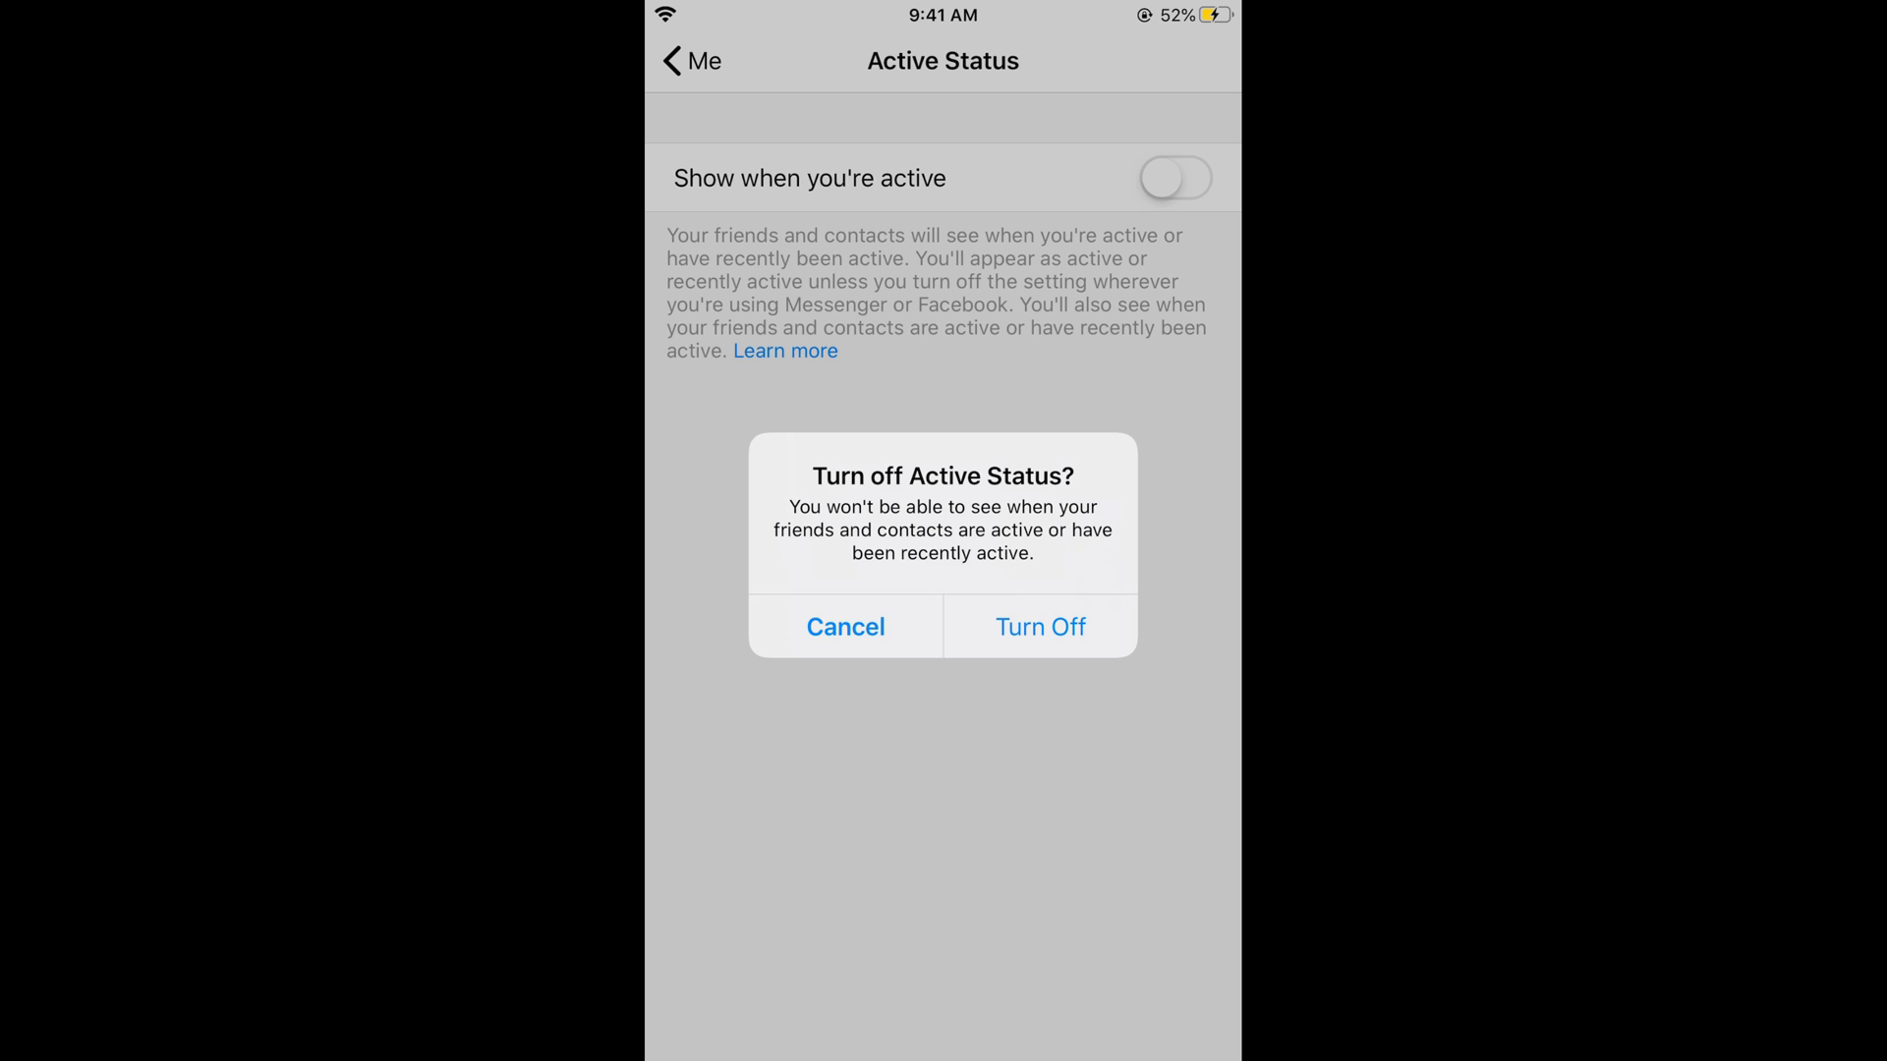
pyautogui.click(1040, 627)
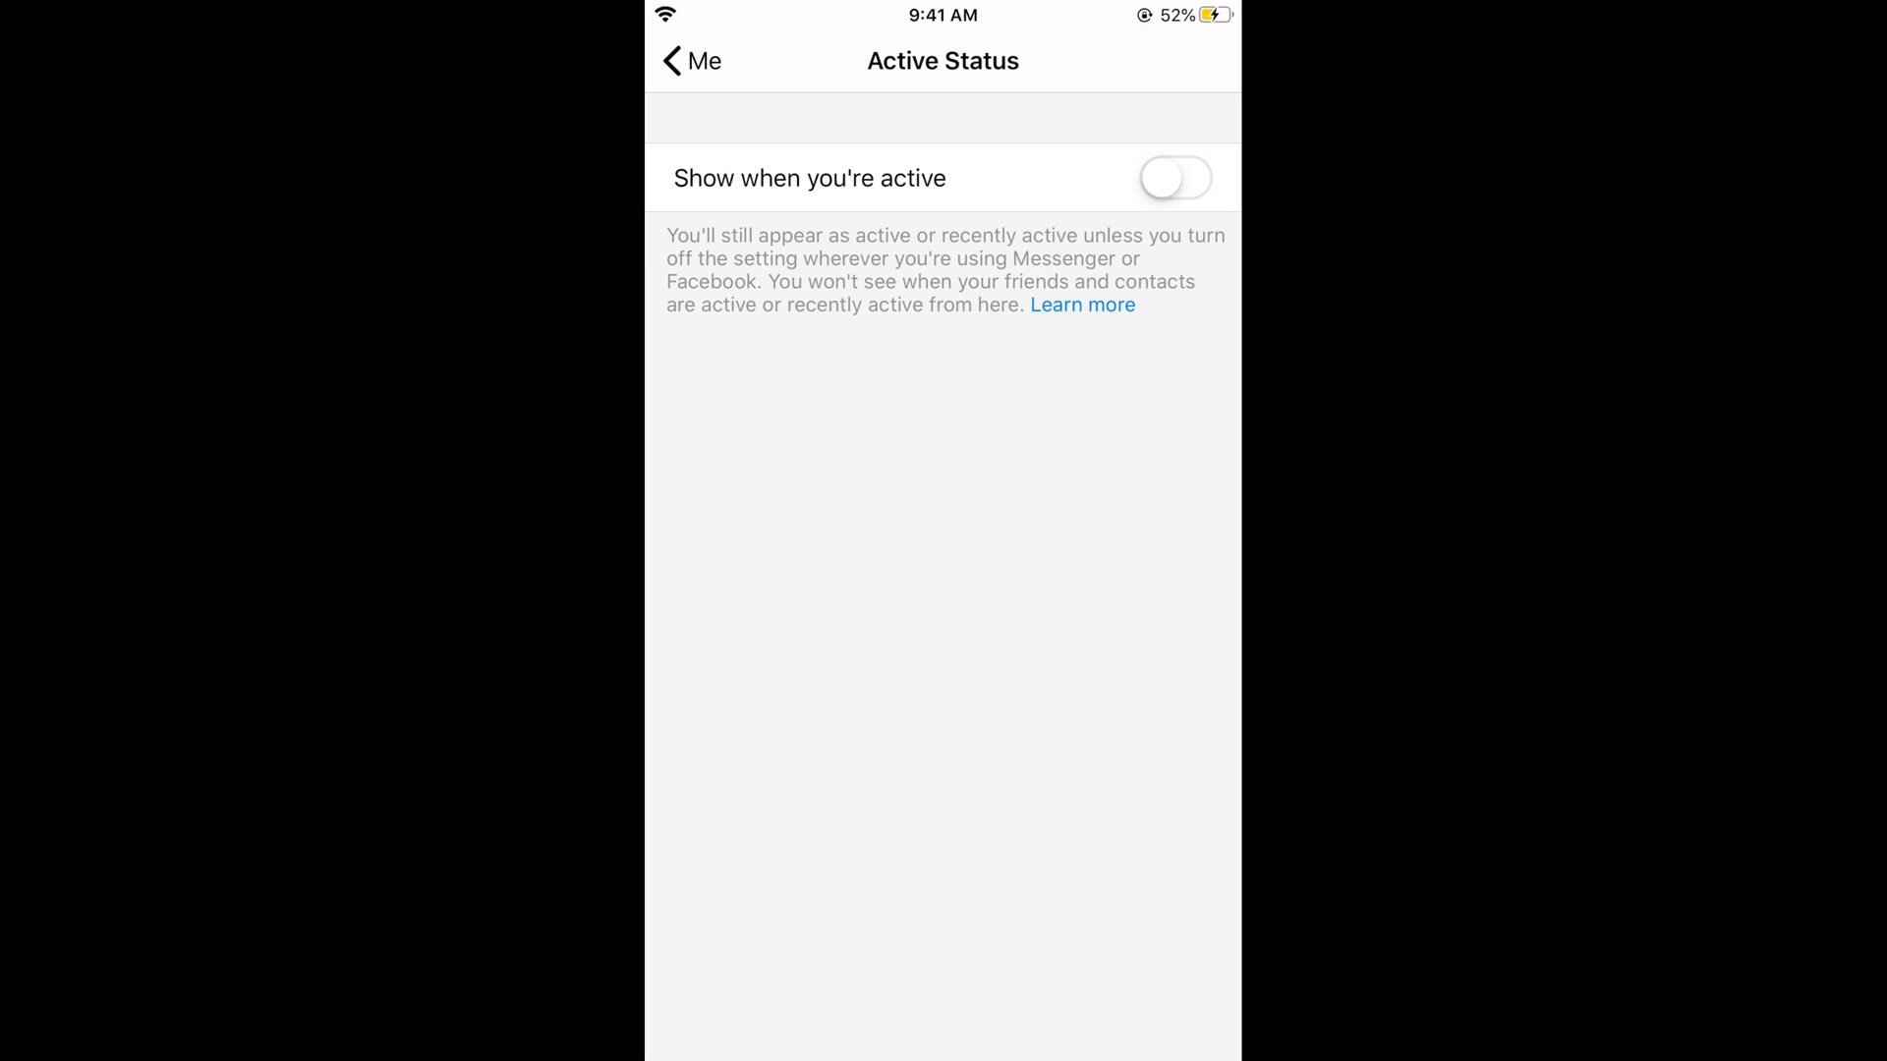